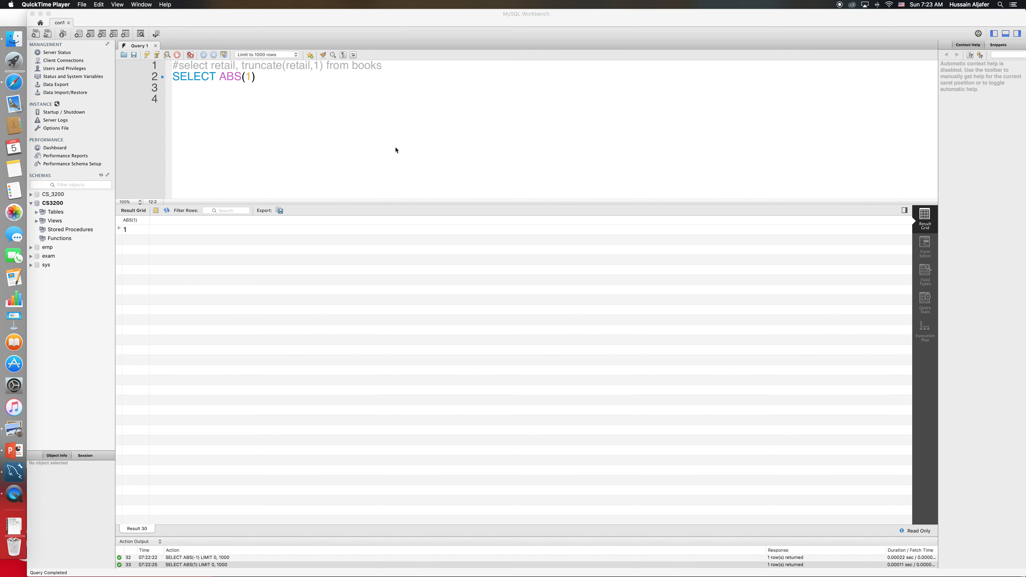
mouse_move(311, 109)
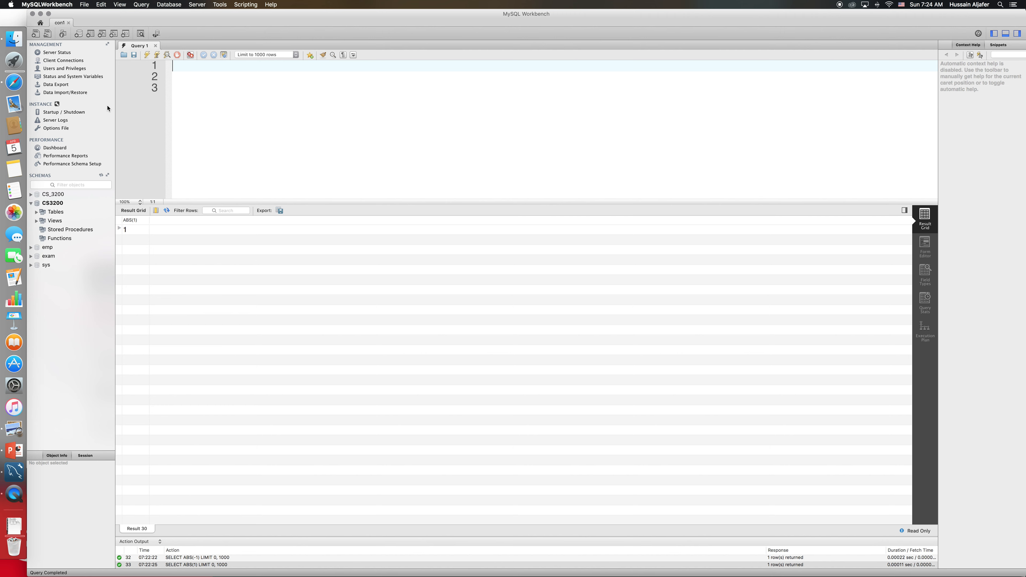
Run select * from orders, returning all 21 order rows
text(select)
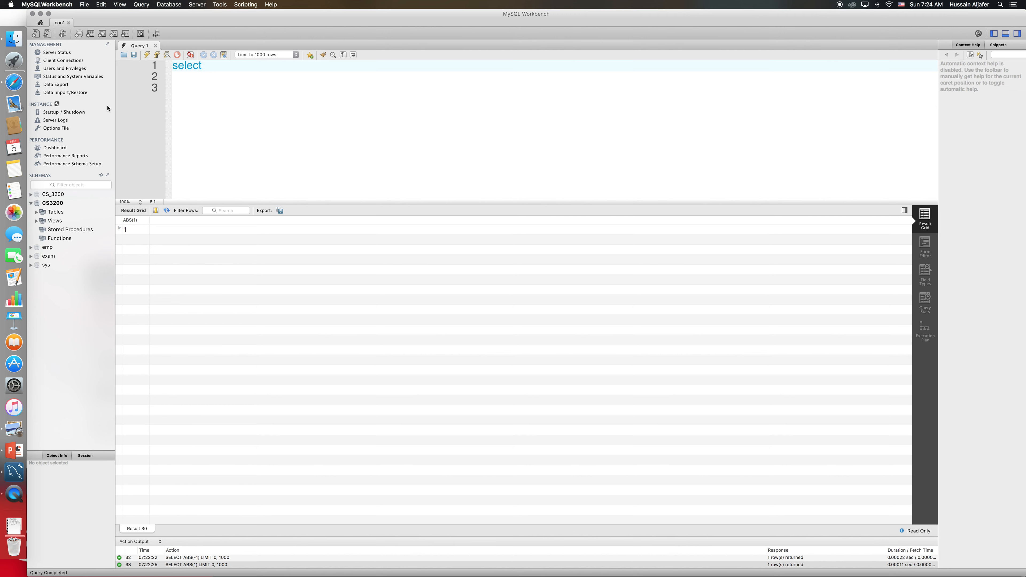
text(* from)
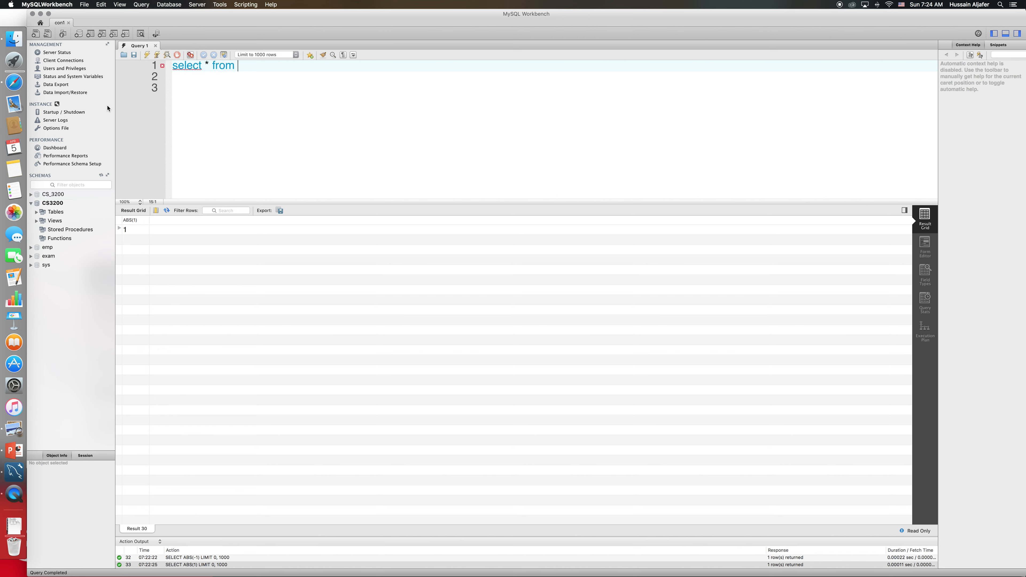
text(orders)
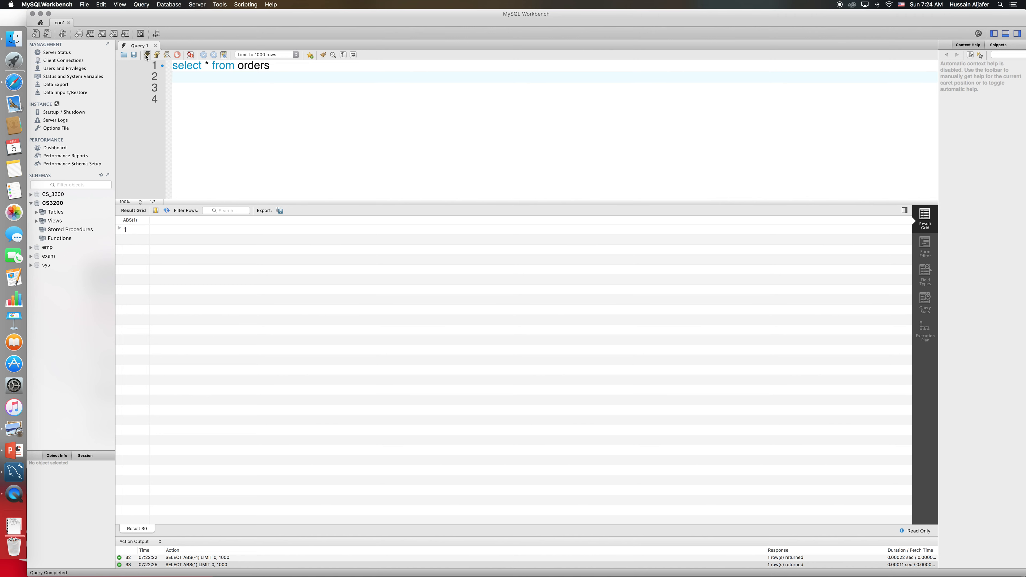
click(147, 54)
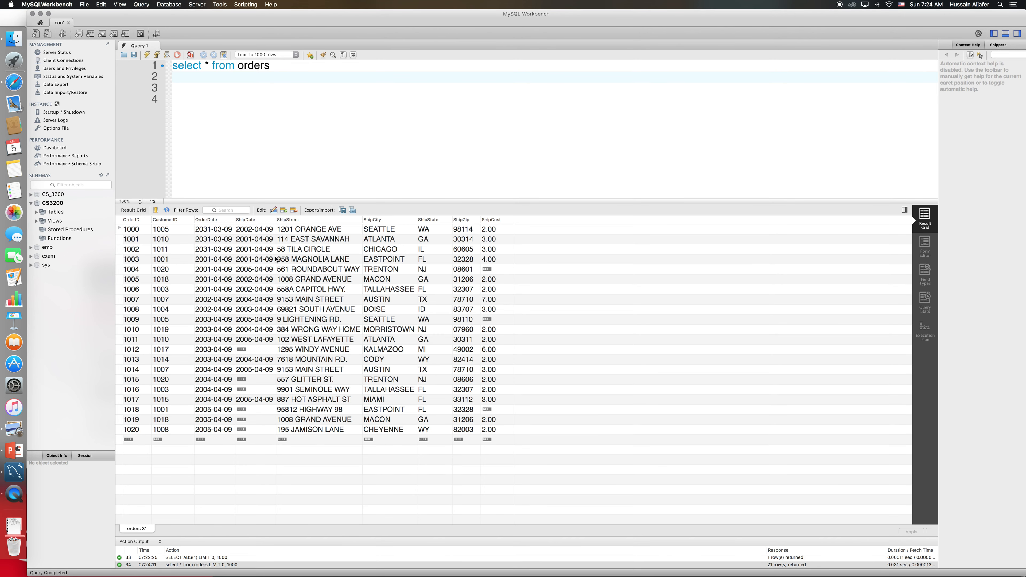
mouse_move(204, 237)
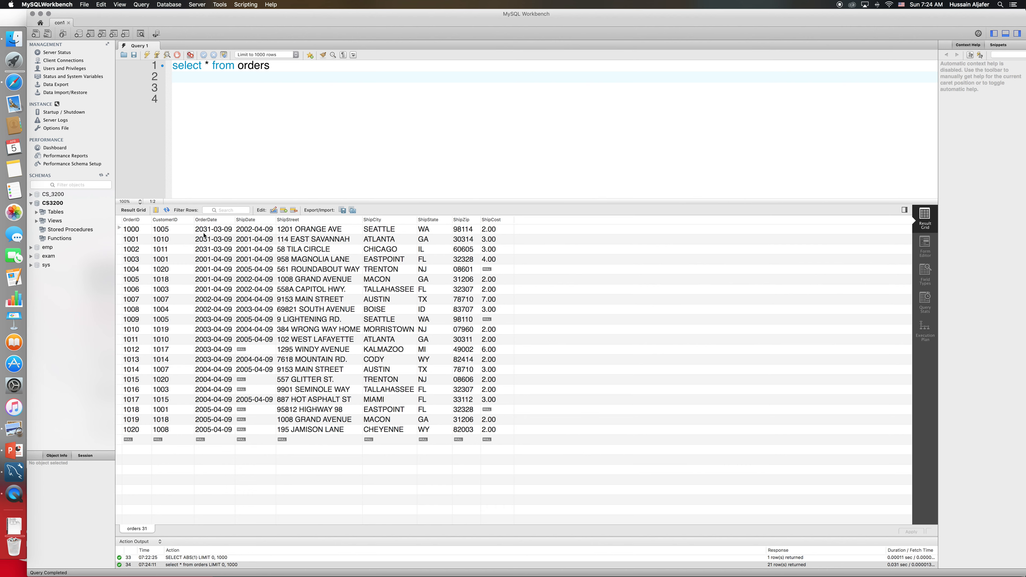
mouse_move(211, 324)
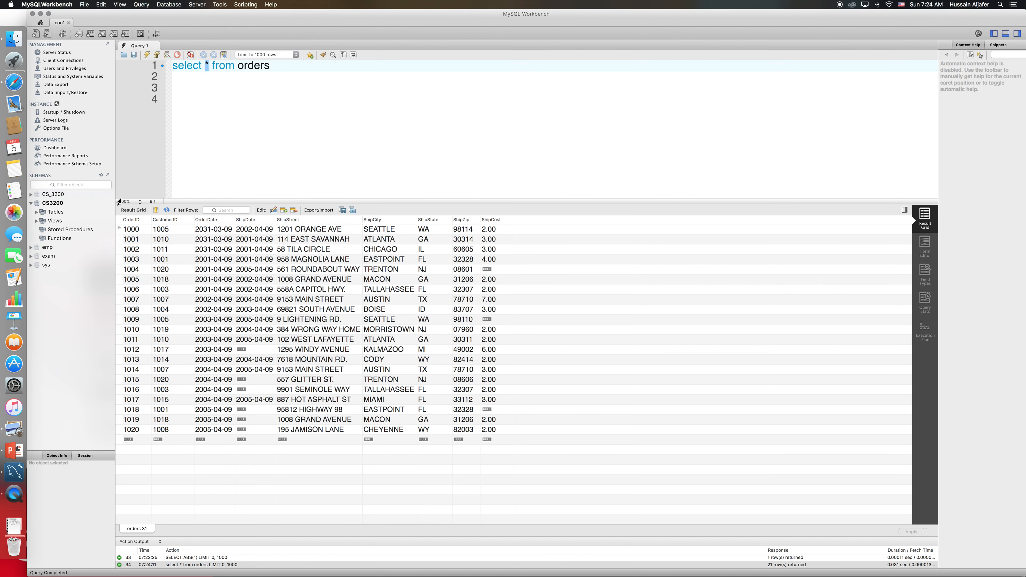
Replace * with the columns OrderID, OrderDate and ShipDate, using autocomplete for ShipDate
text(OrderID,)
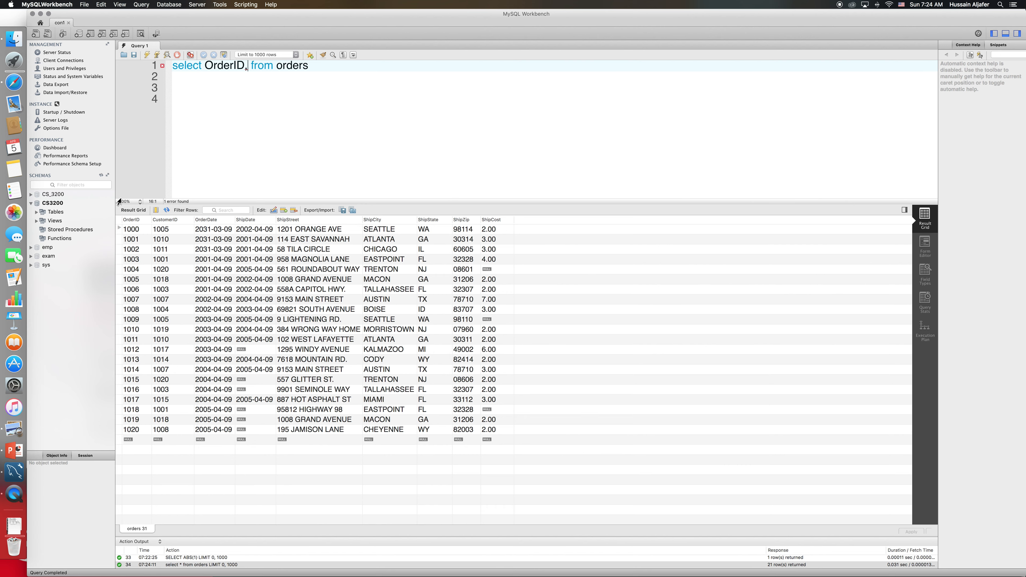
text(Ordr)
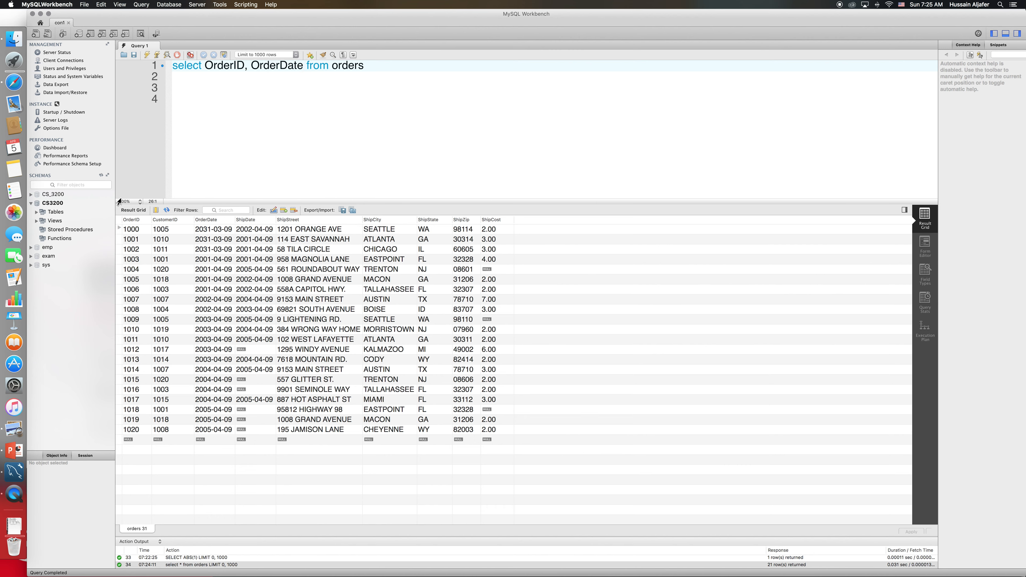
text(,)
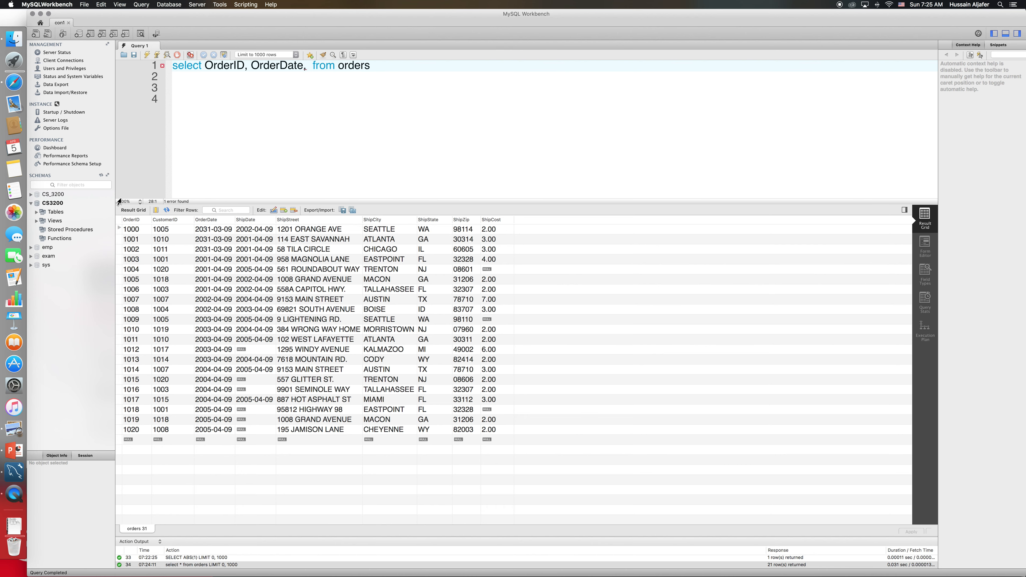
text(S)
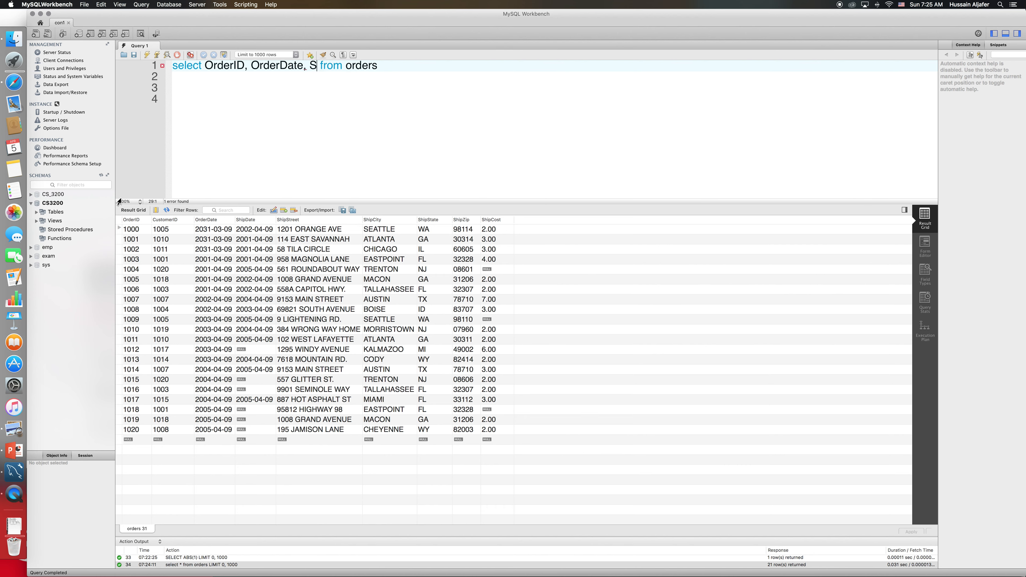
text(hipDate,)
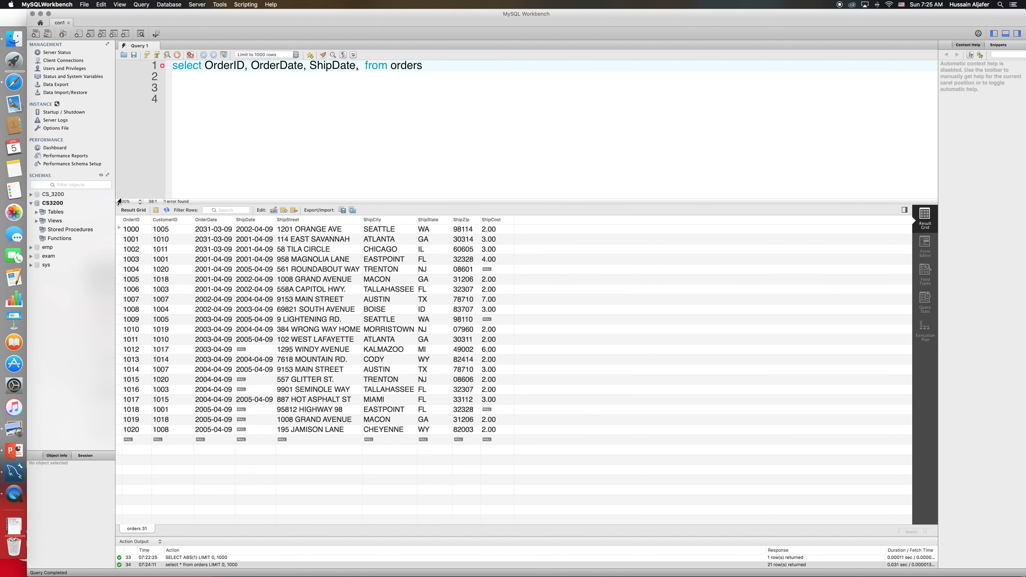
Add DateDiff(ShipDate, OrderDate) as a fourth column giving days between ship and order dates
text(D)
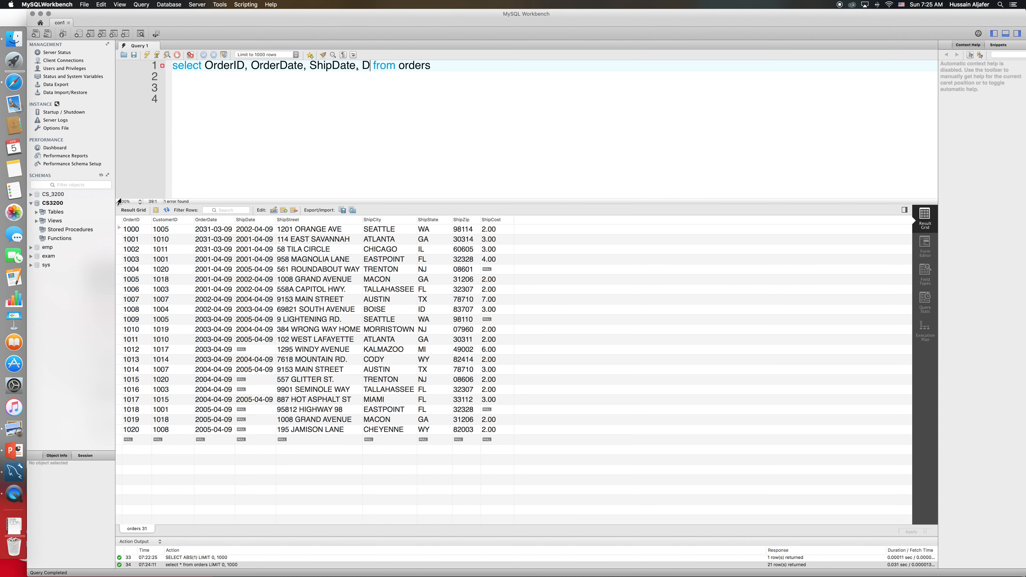
text(ateDiff)
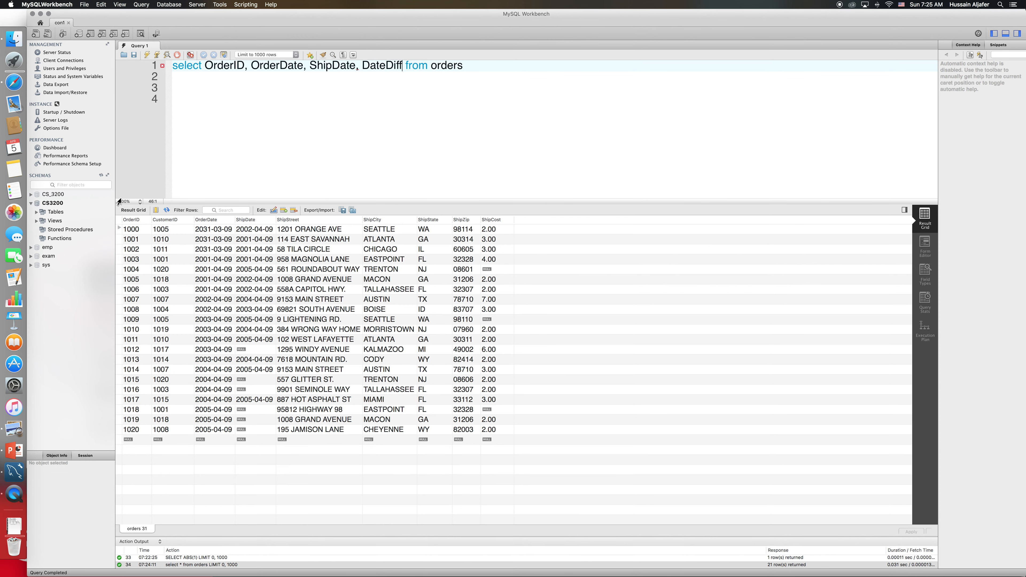
text(())
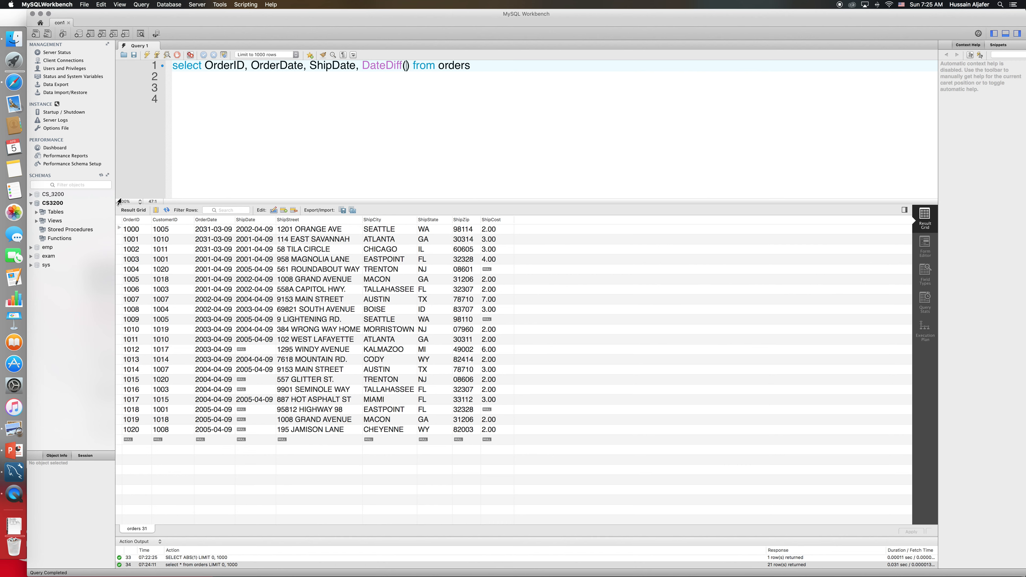
text(SH)
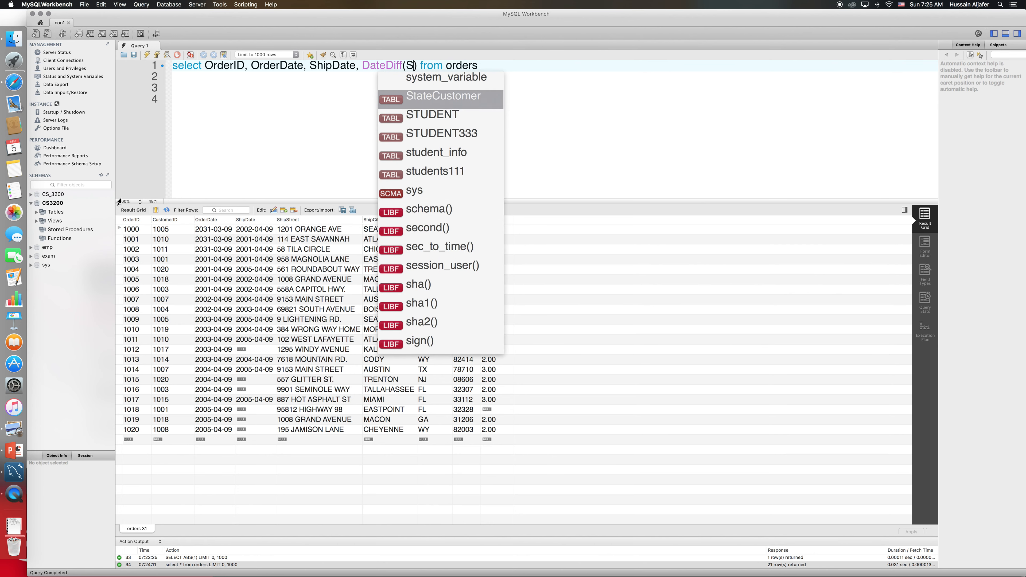
text(hipDate)
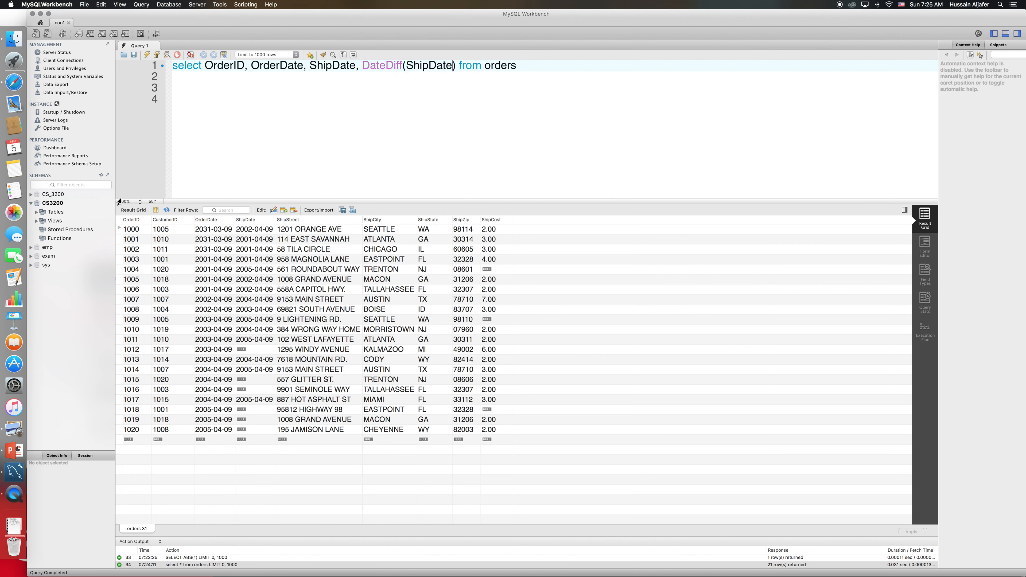
text(, OrderDate)
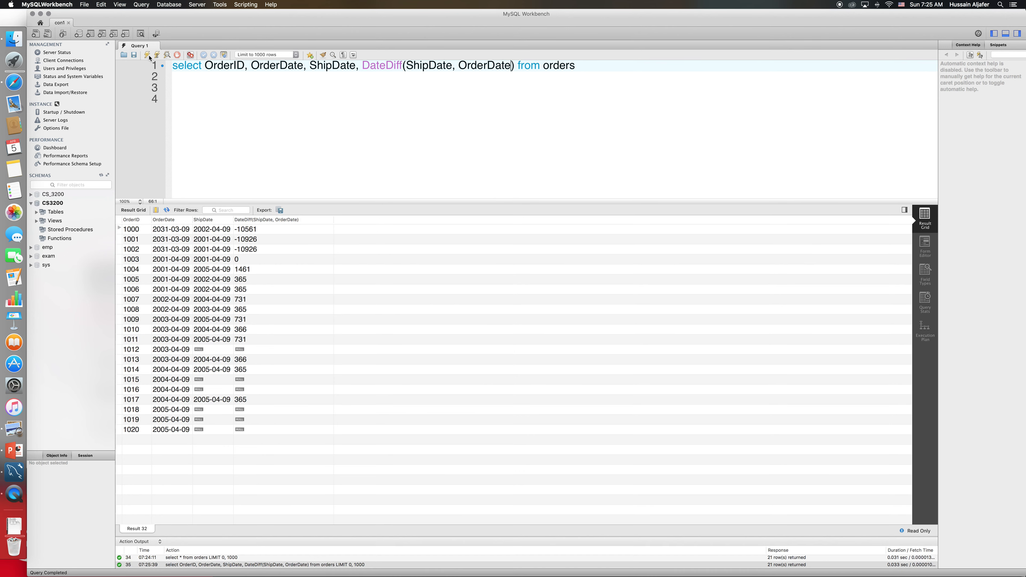
mouse_move(255, 230)
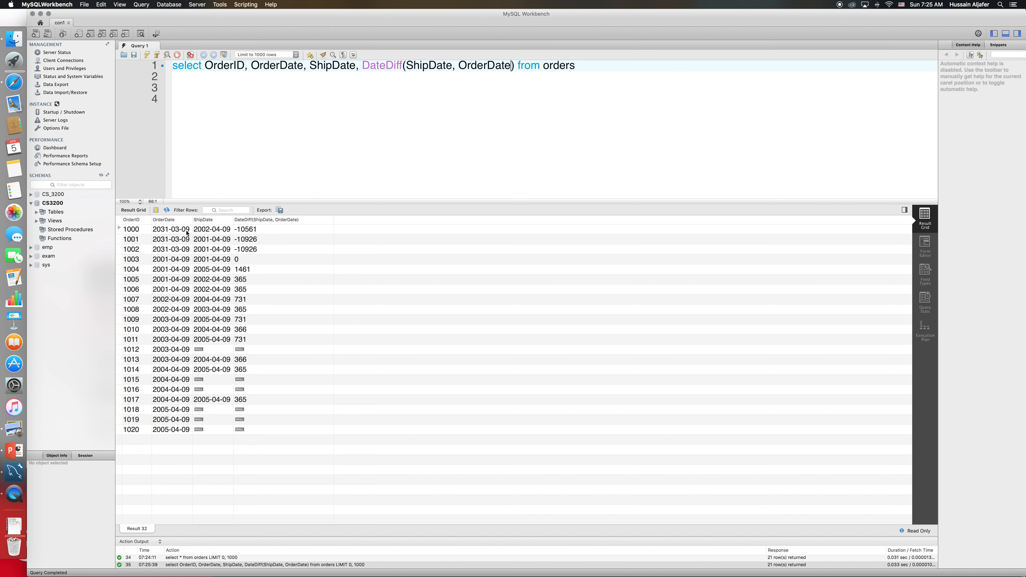
mouse_move(181, 245)
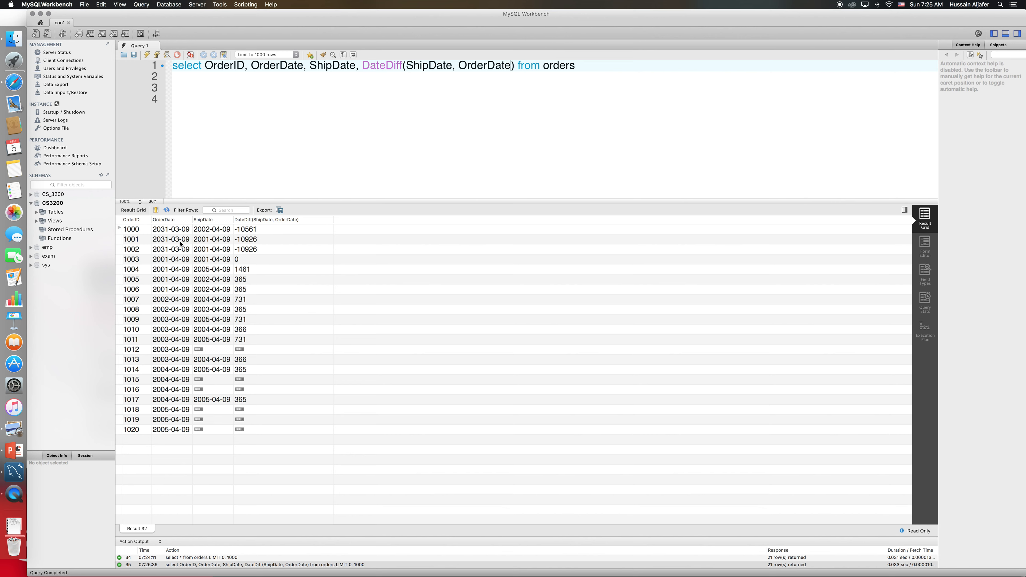
mouse_move(158, 234)
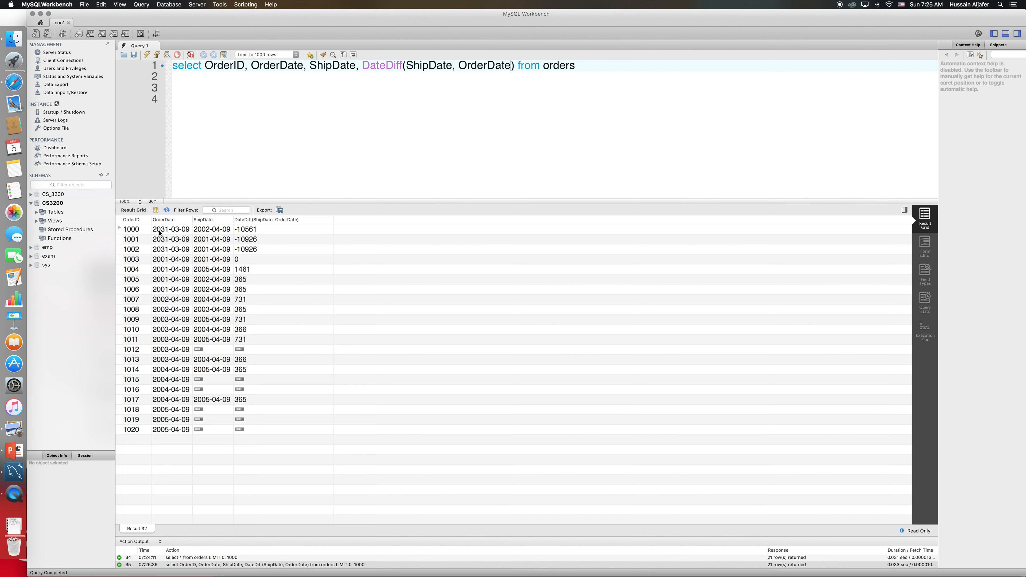
mouse_move(170, 234)
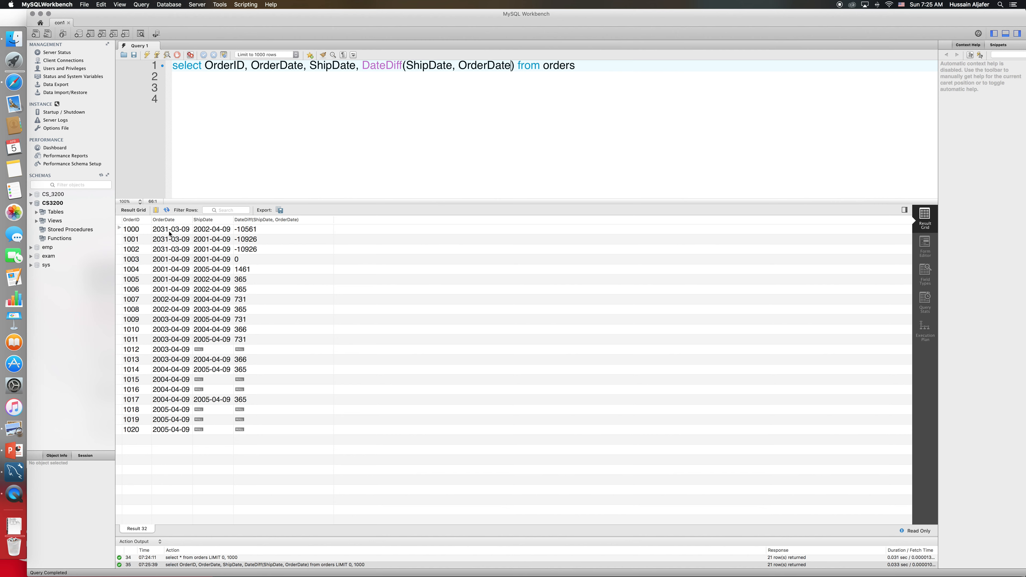
mouse_move(229, 235)
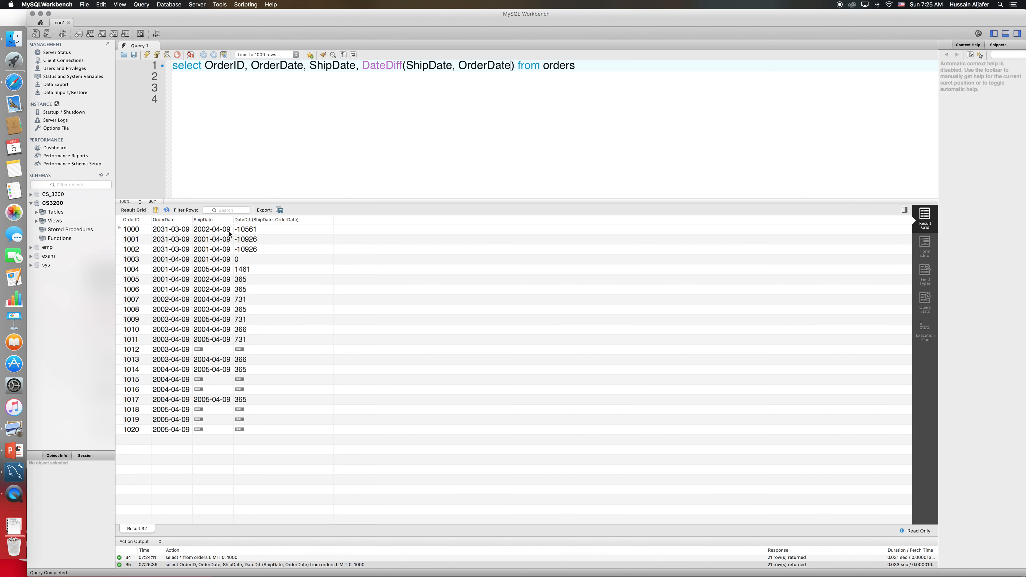
mouse_move(179, 231)
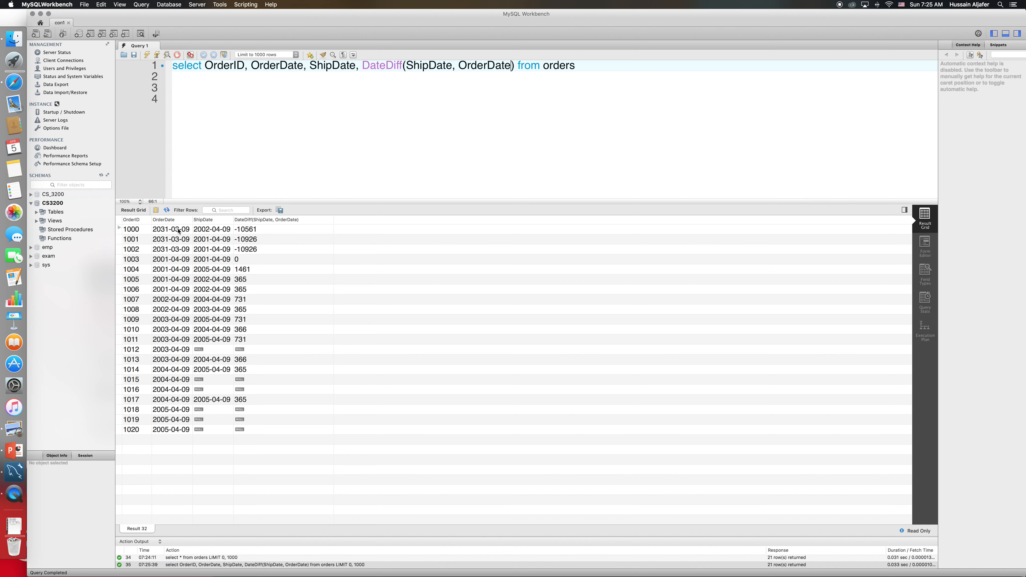
mouse_move(176, 230)
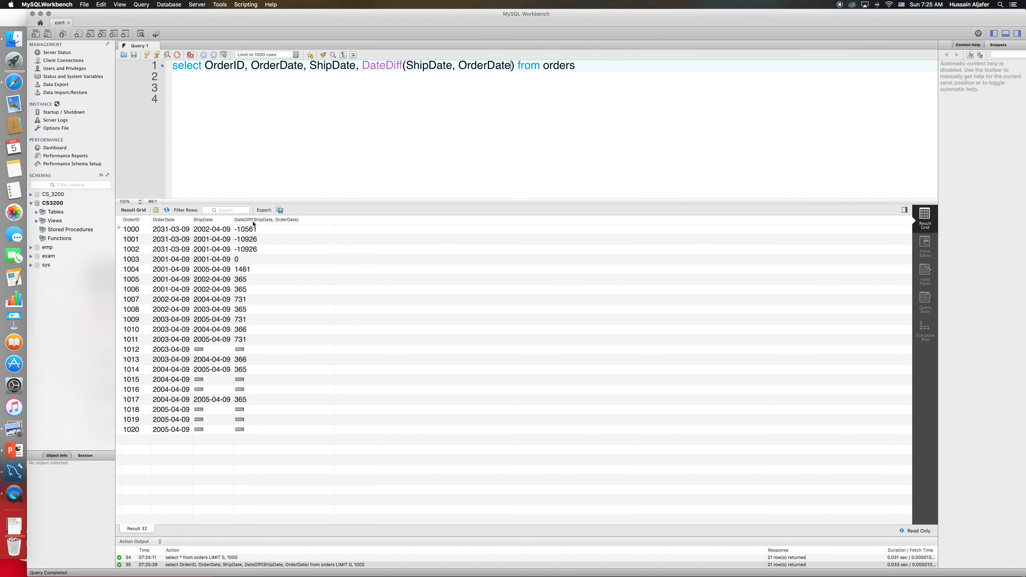
mouse_move(251, 242)
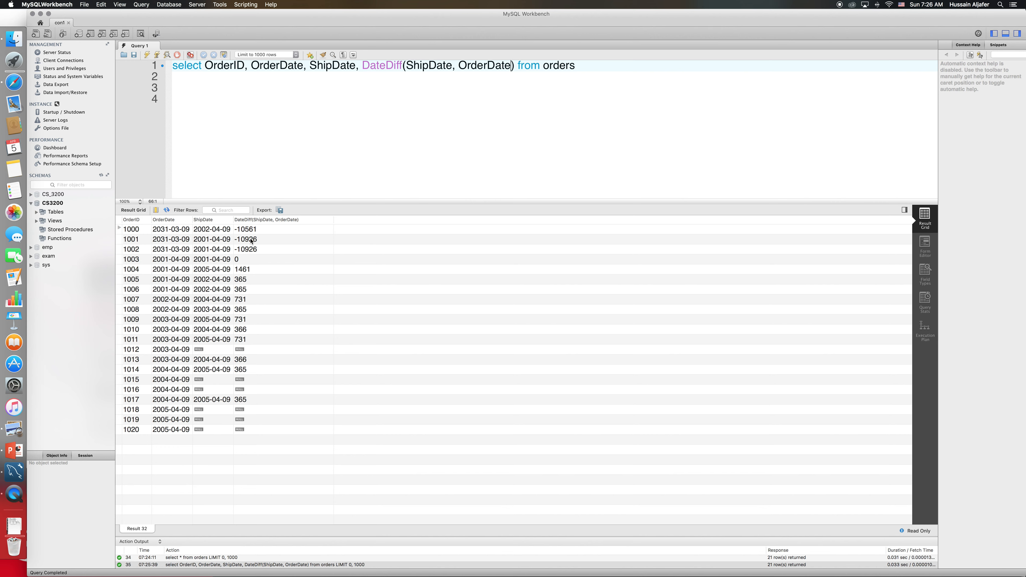
mouse_move(140, 263)
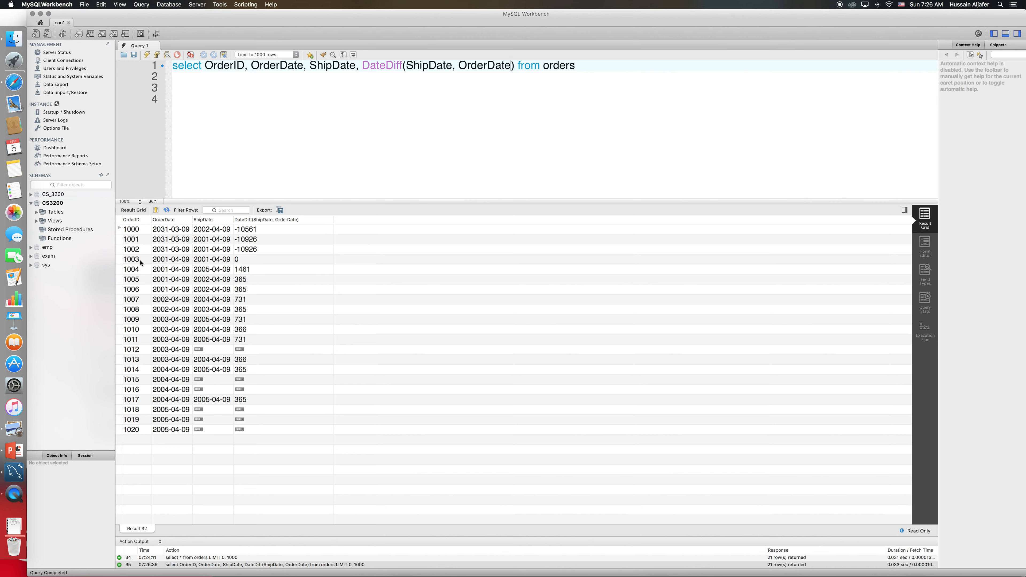
click(170, 260)
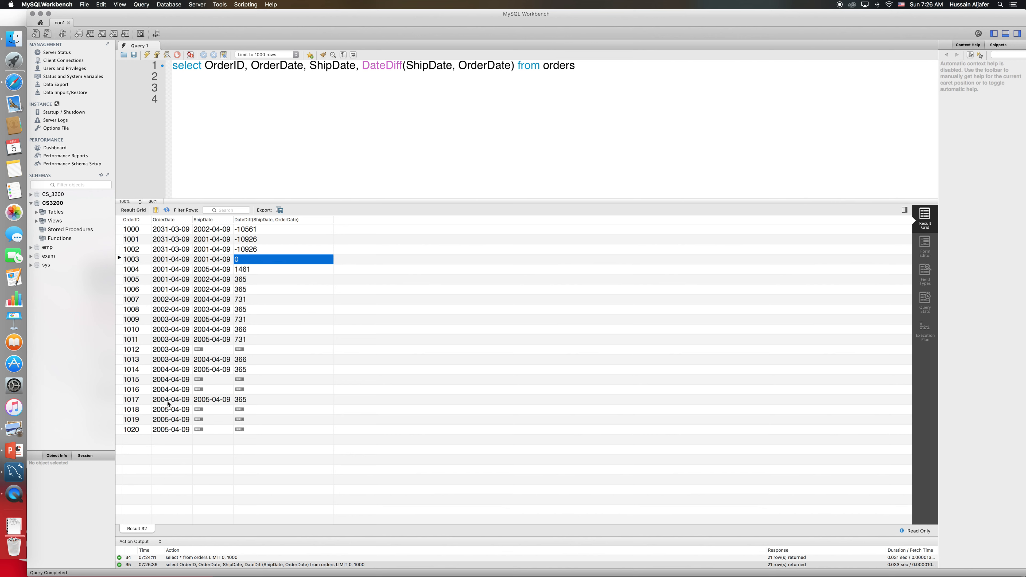
click(171, 400)
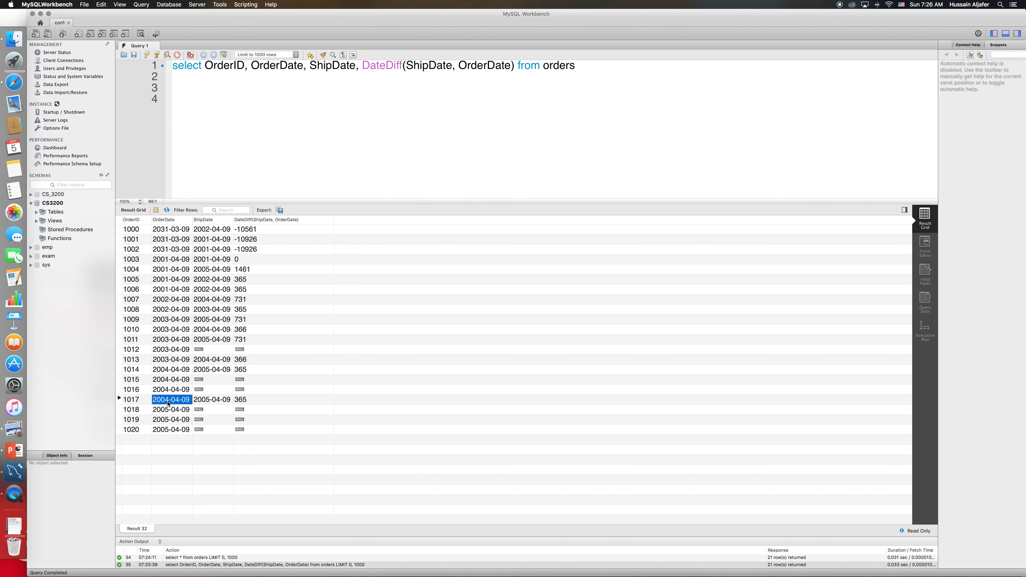
mouse_move(181, 404)
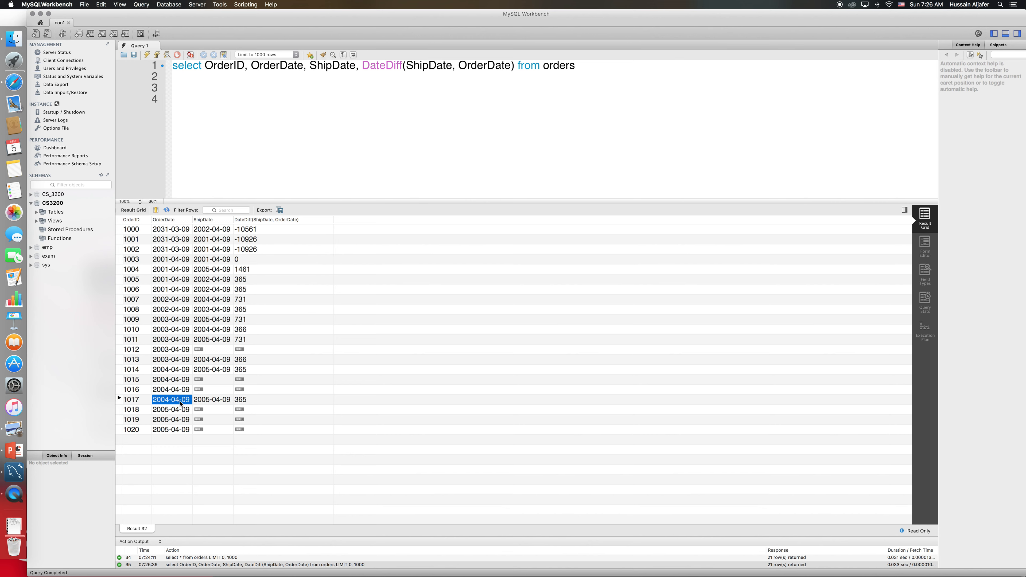
click(212, 399)
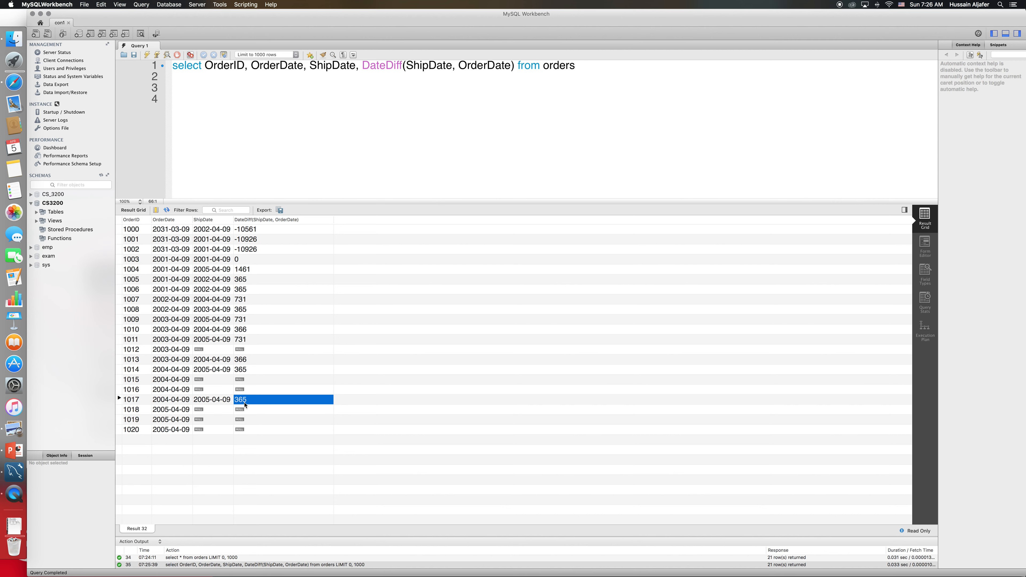
mouse_move(409, 202)
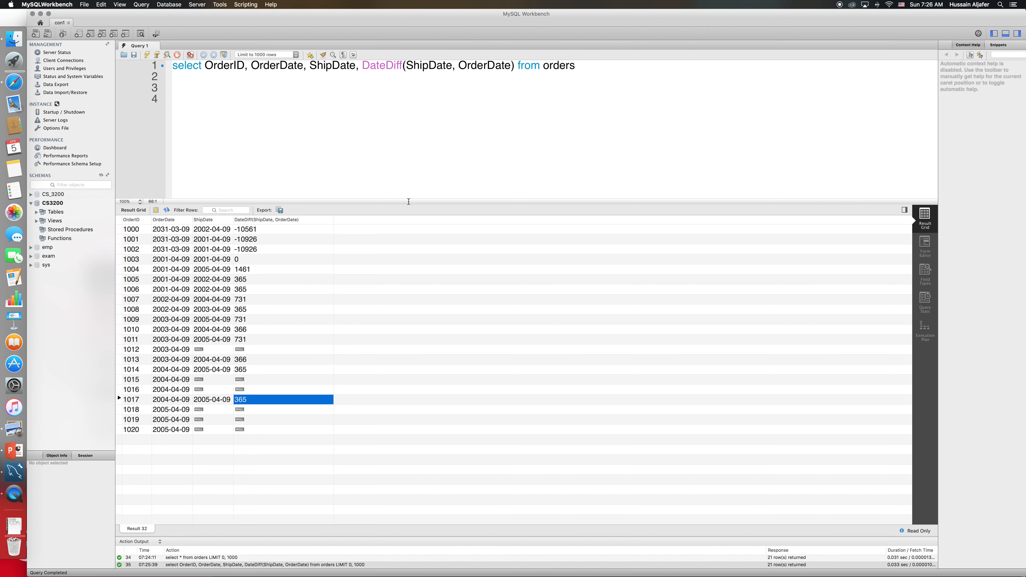
mouse_move(436, 67)
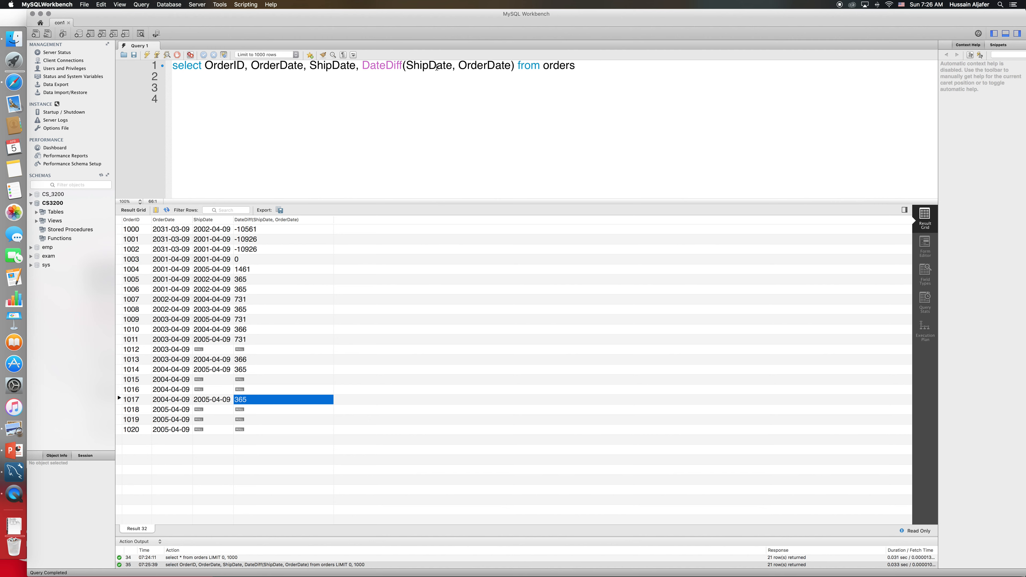
Change the expression to DateDiff(Curdate(), OrderDate) and run it for days since each order
double_click(429, 65)
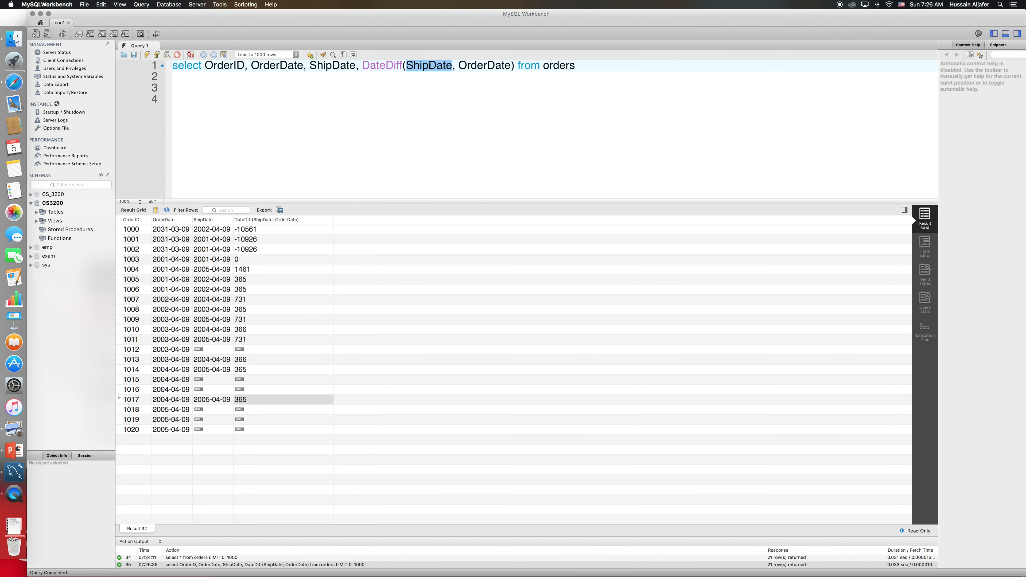
text(Curdate)
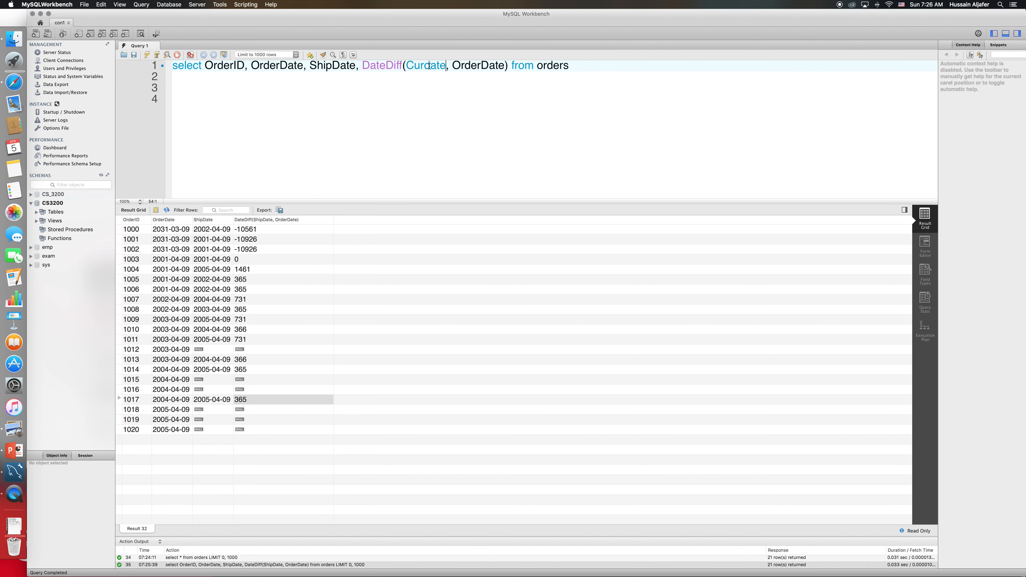
text(())
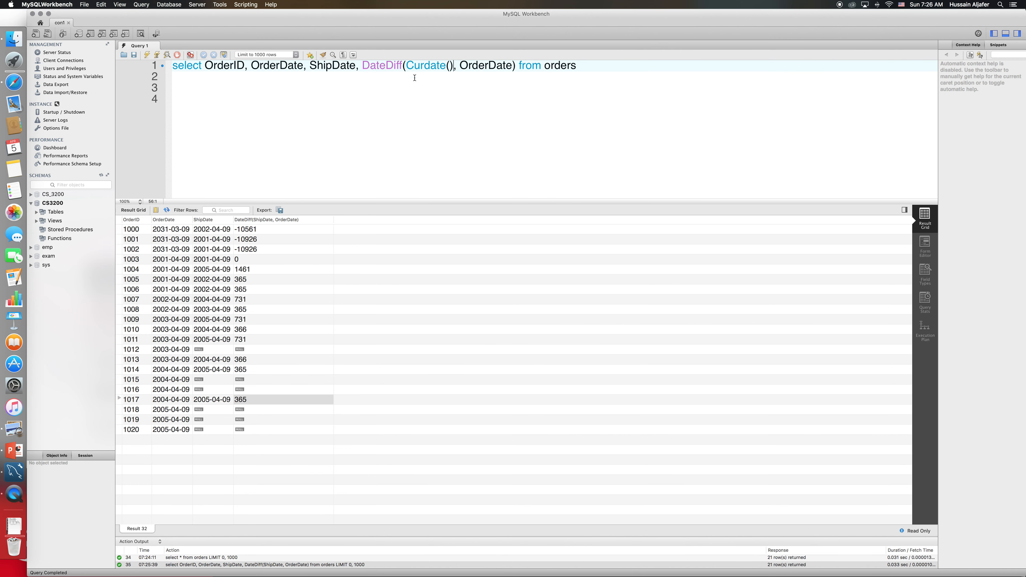
click(147, 54)
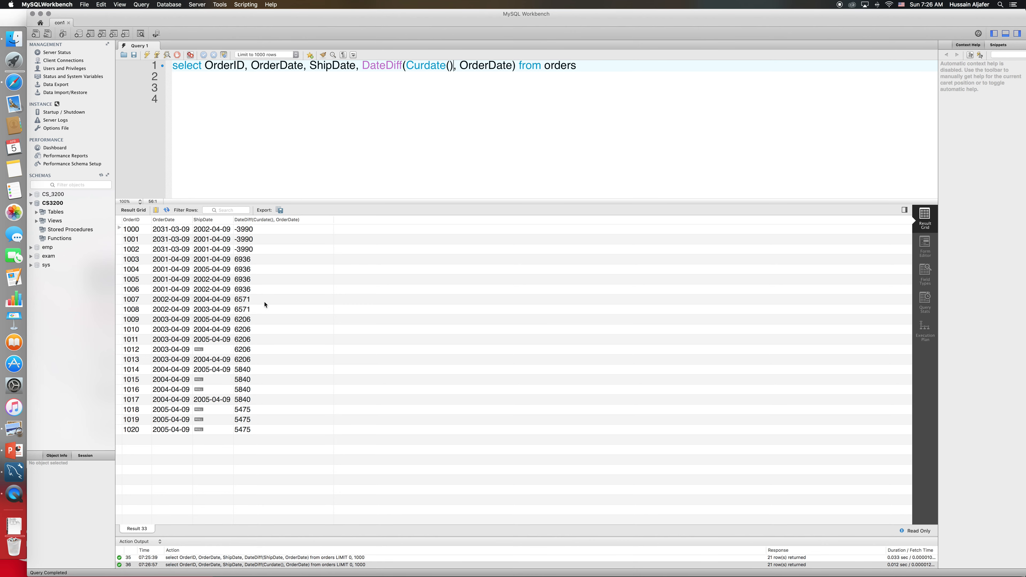
mouse_move(254, 275)
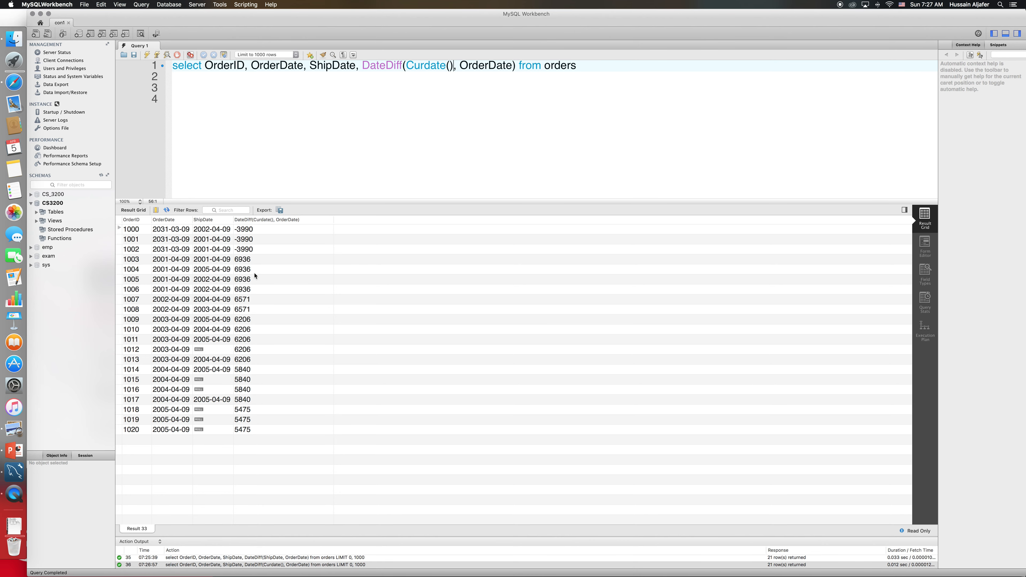
mouse_move(568, 52)
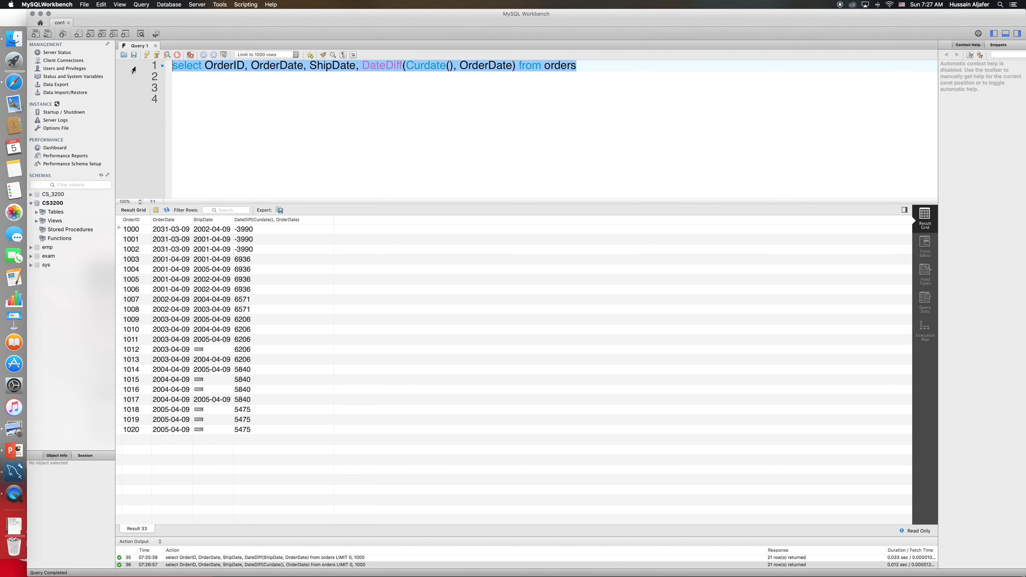
Delete the selected DateDiff query text from the editor
key(Delete)
text(select)
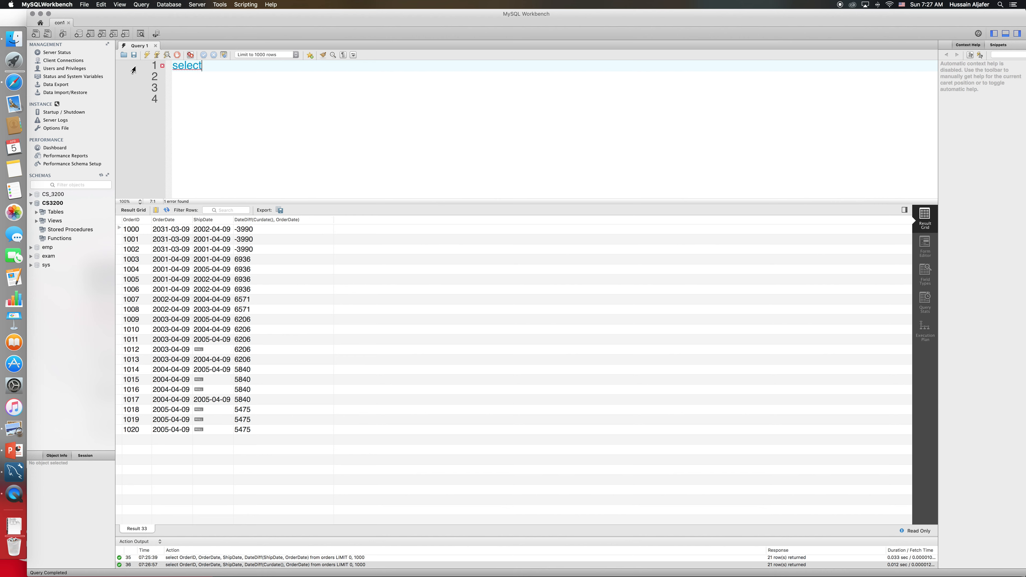
Write select curdate() and check the menu bar clock to compare with today's date, 2020-04-05
text(cur)
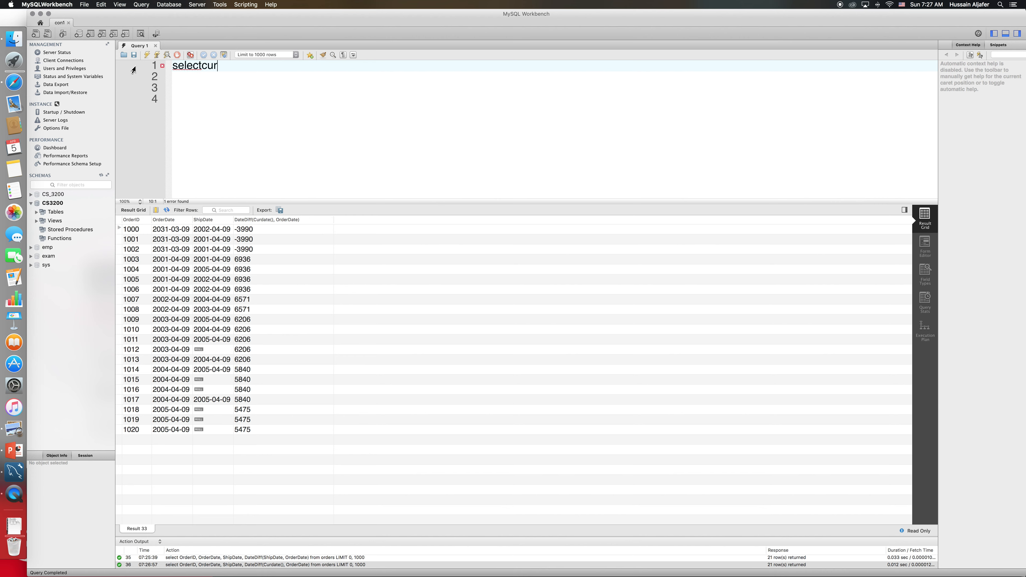
text(date)
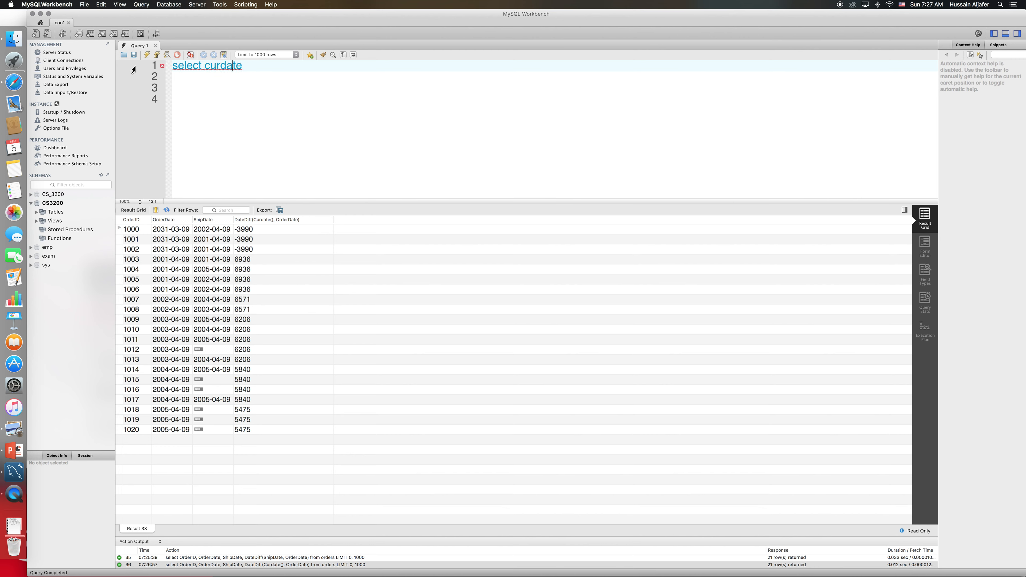
text(())
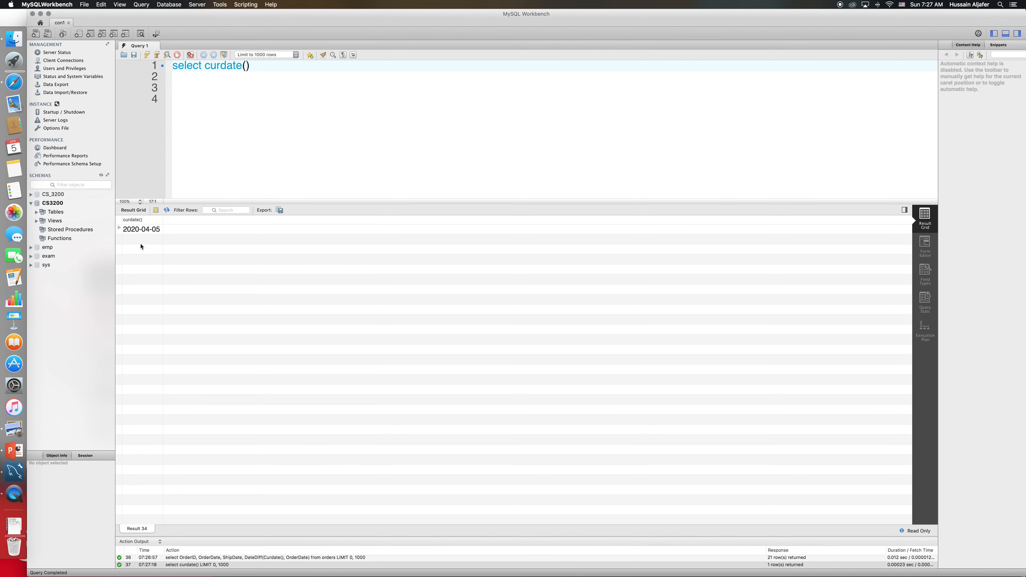
mouse_move(162, 239)
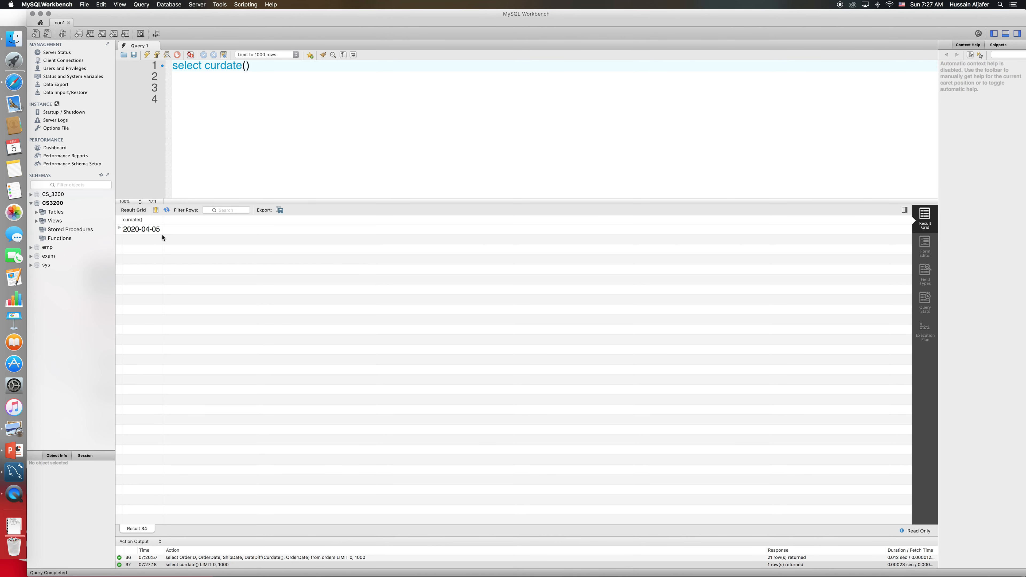
click(925, 5)
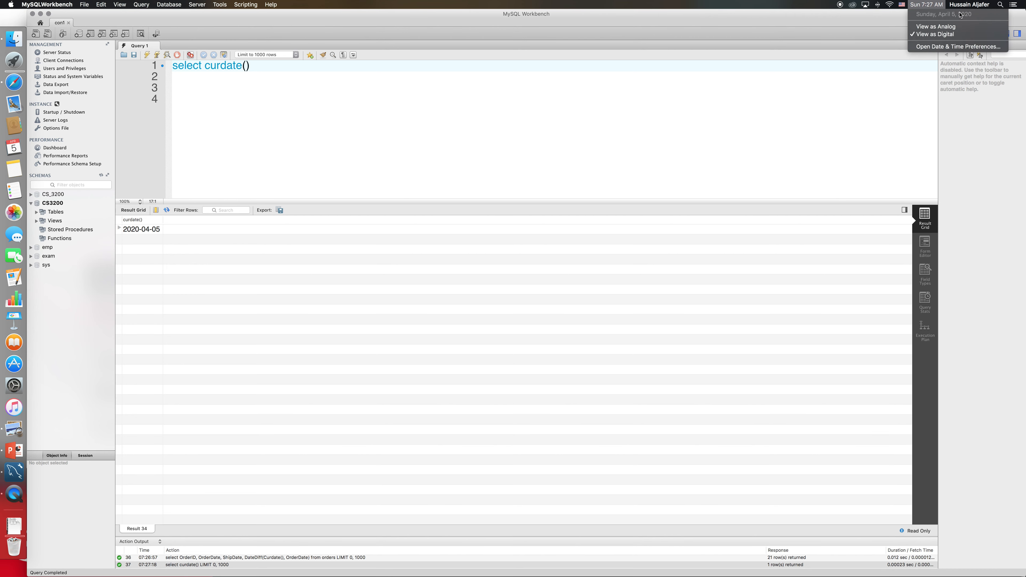
mouse_move(963, 19)
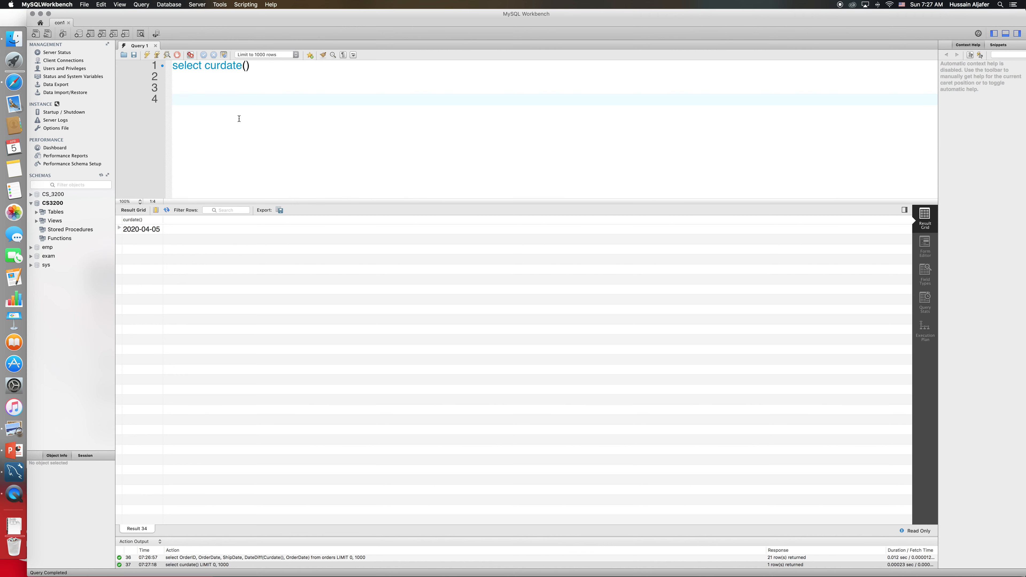
mouse_move(231, 117)
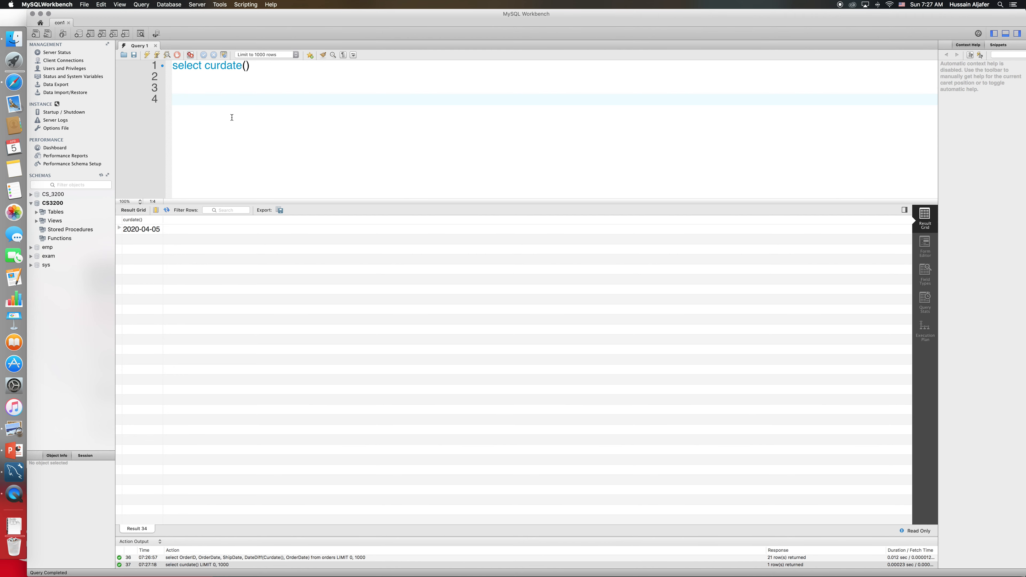
mouse_move(304, 31)
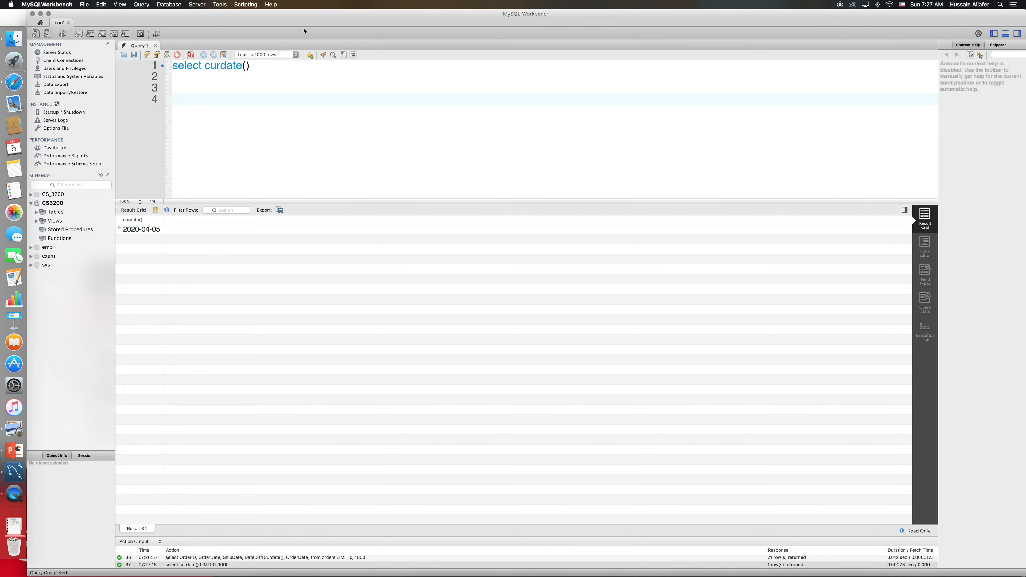
mouse_move(304, 32)
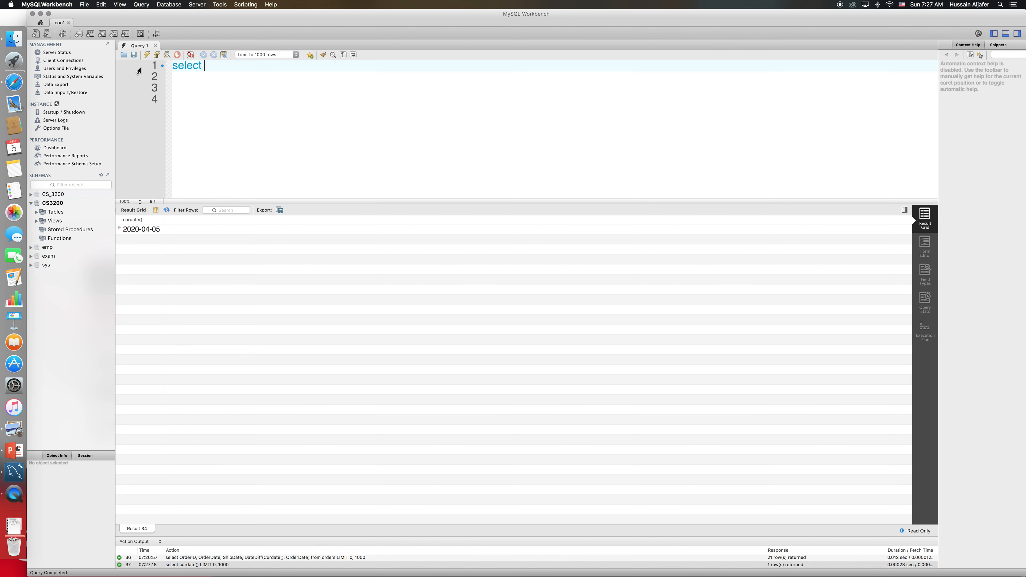
Run select OrderDate from orders, listing every order's date
text(O)
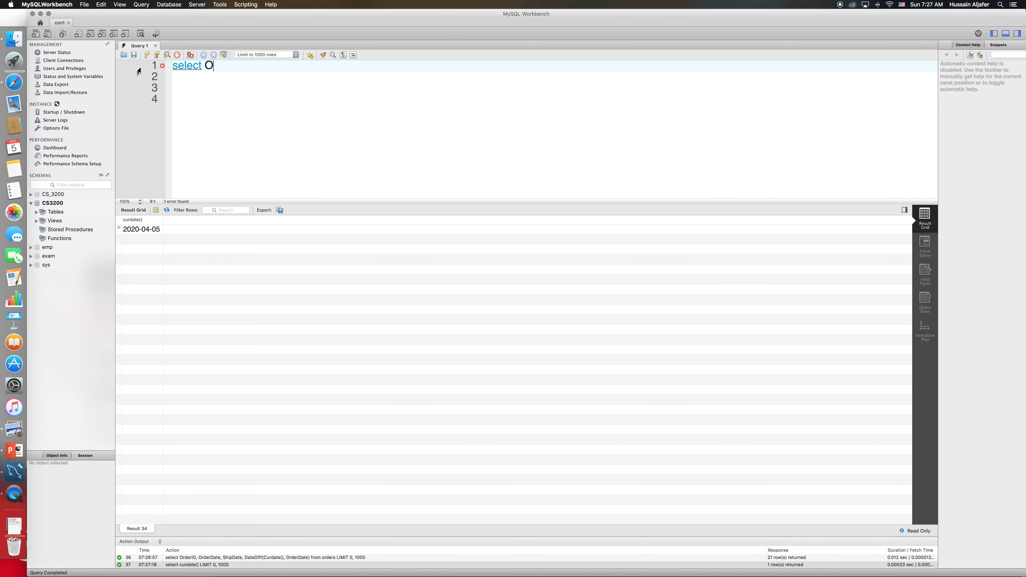
text(rderDate)
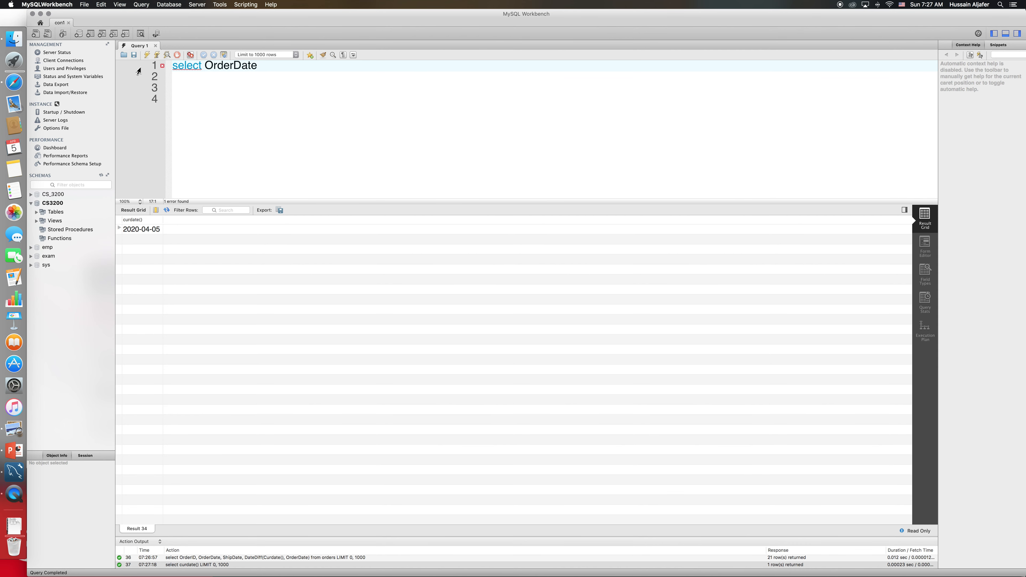
text(from ord)
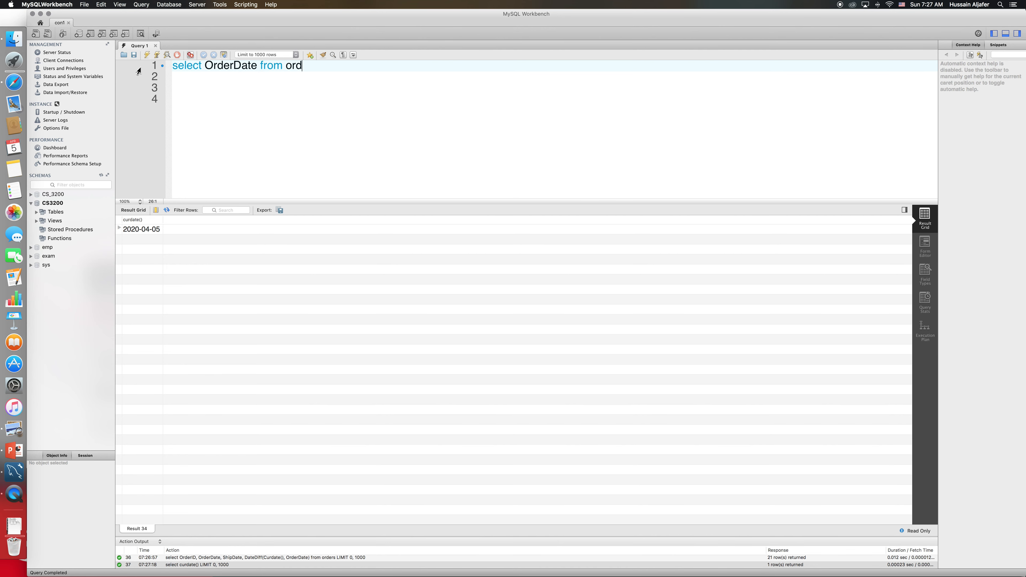
text(ers)
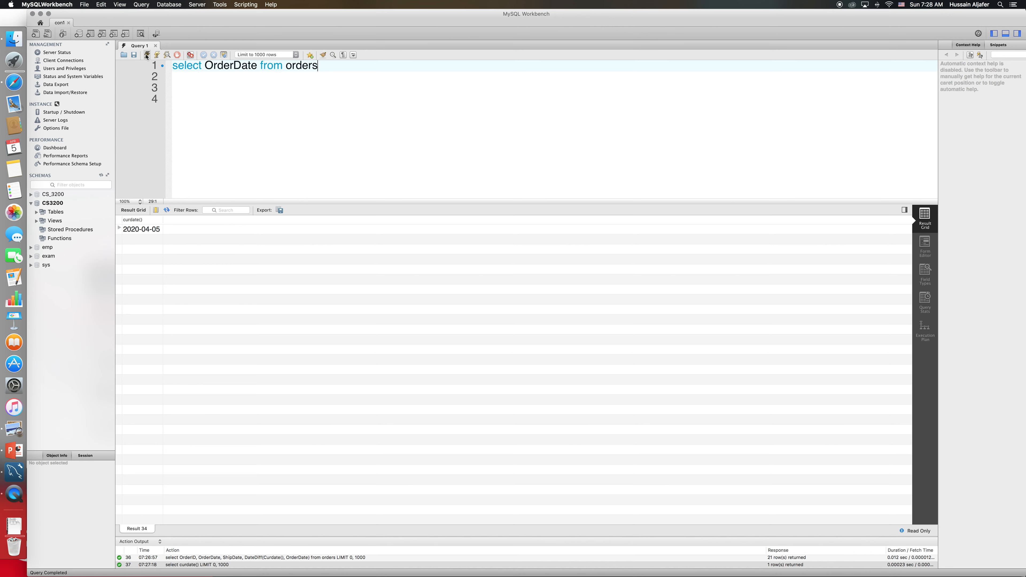
click(147, 55)
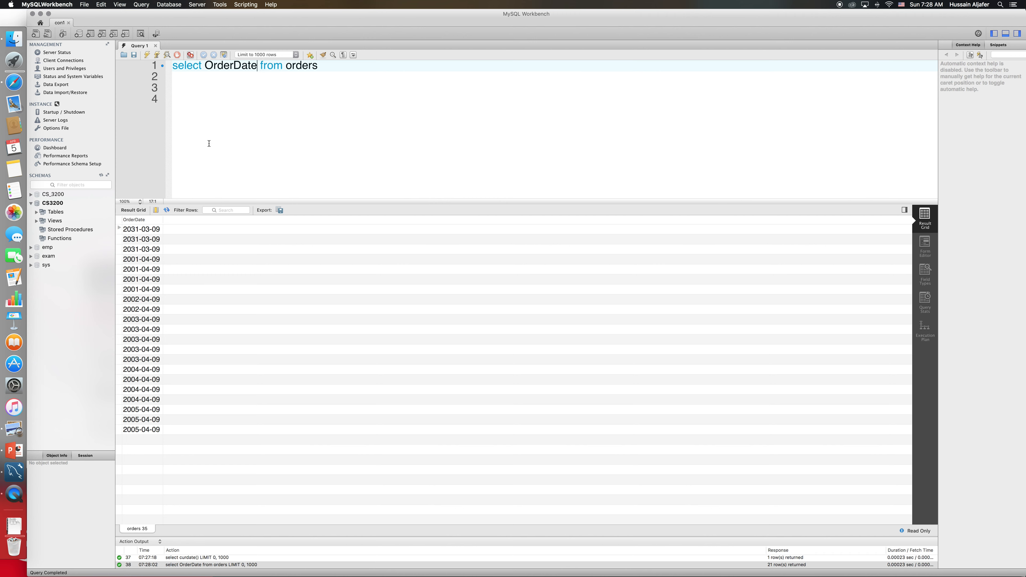
Extend the select list with year(OrderDate), month(OrderDate) and Day()
text(,)
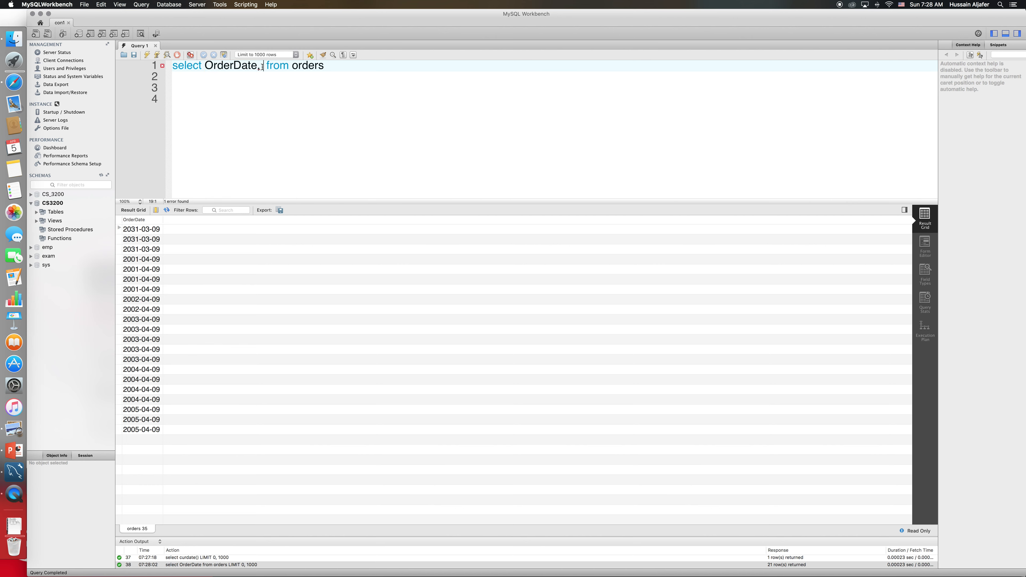
text(year()
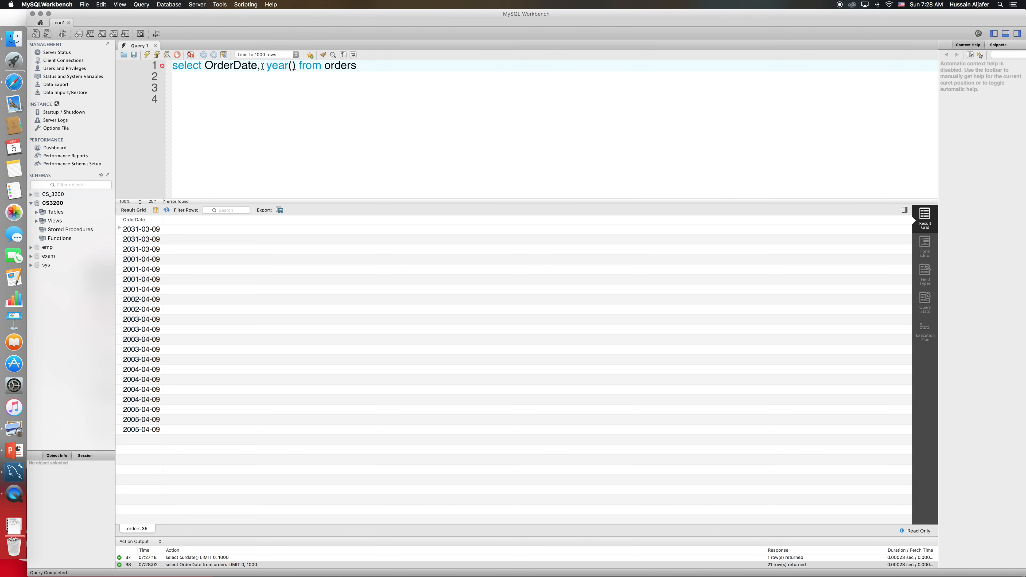
text(OrderDate)
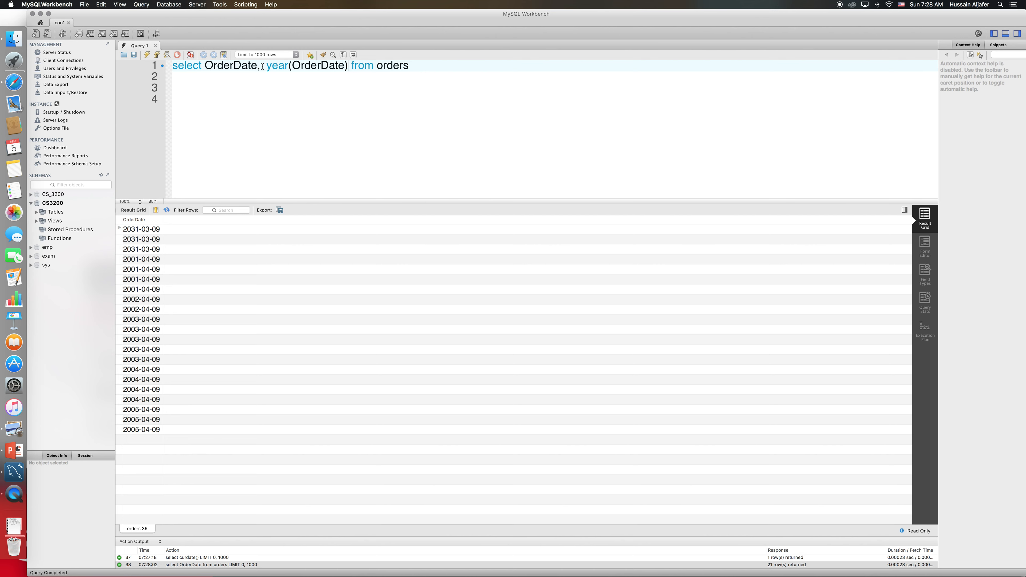
text(, M)
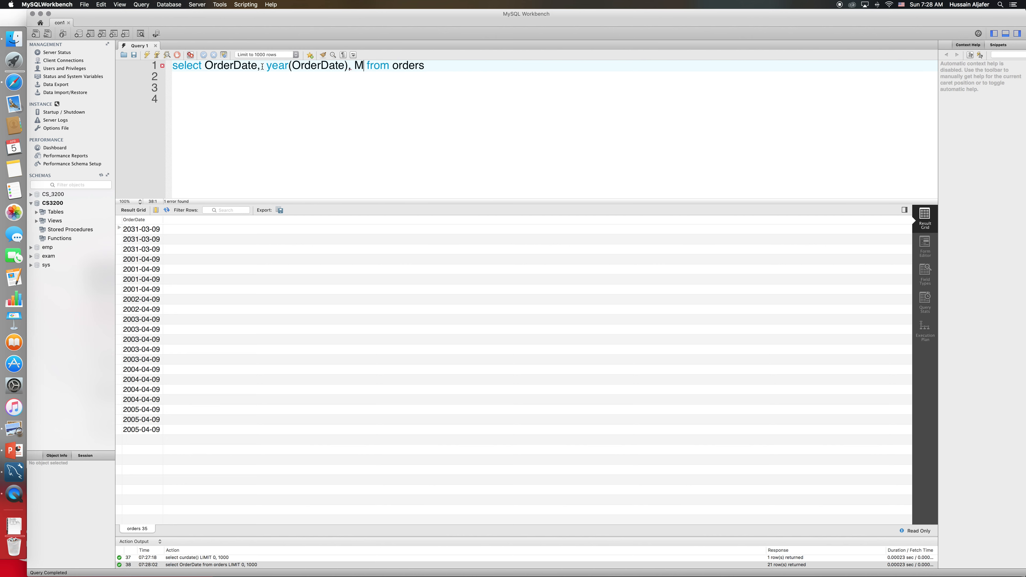
text(o)
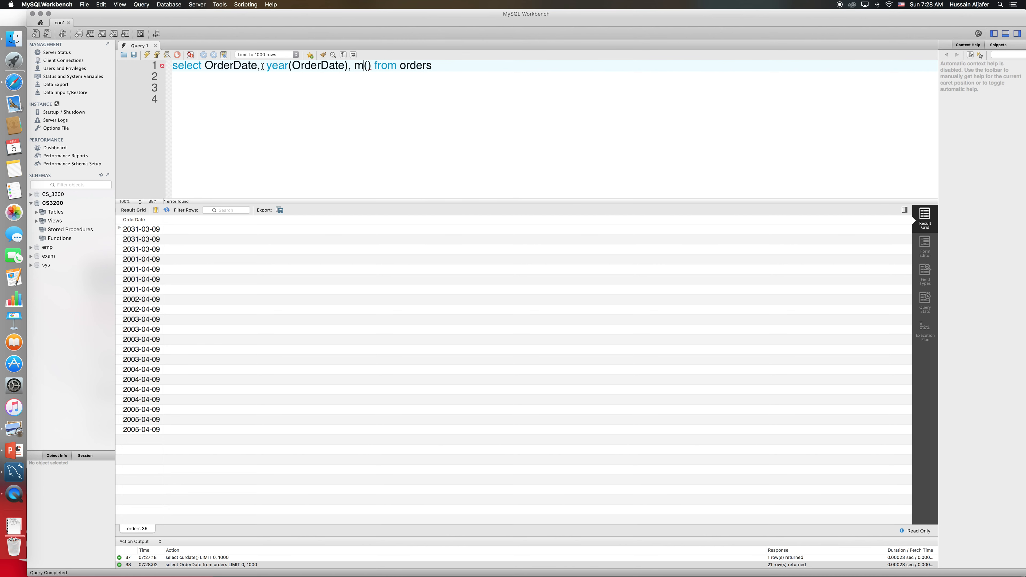
text(onth)
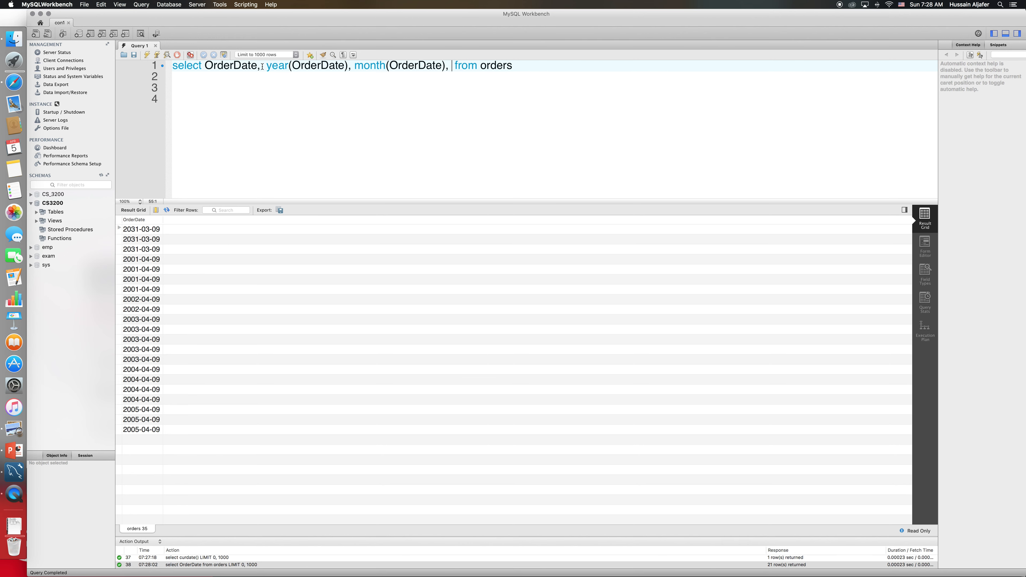
text(Day)
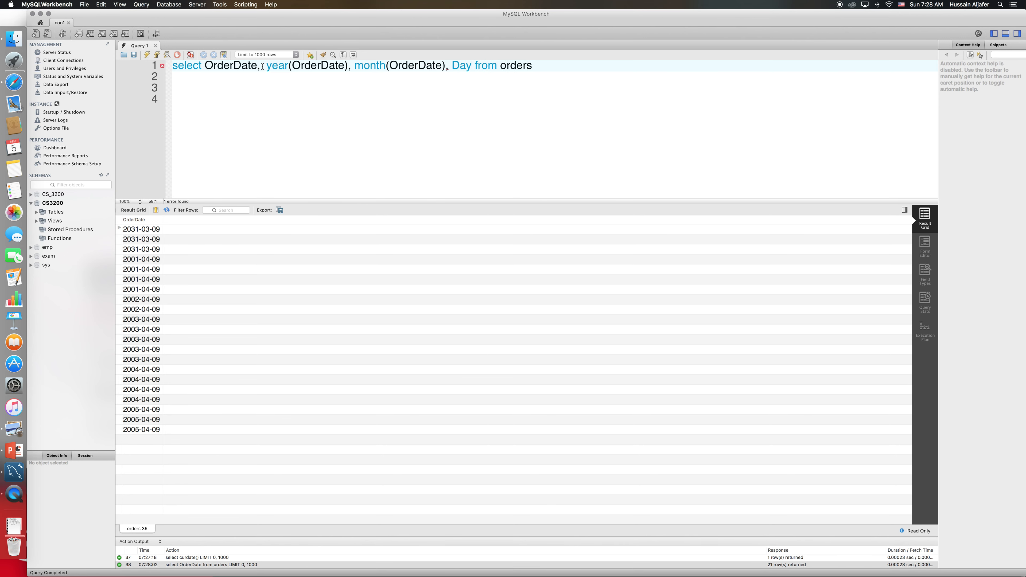
text(())
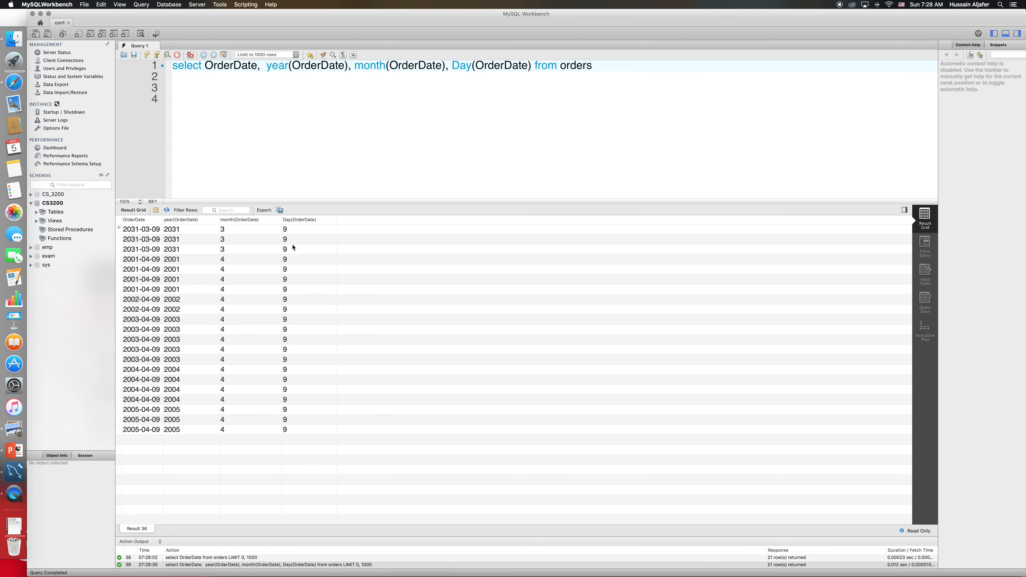
mouse_move(128, 238)
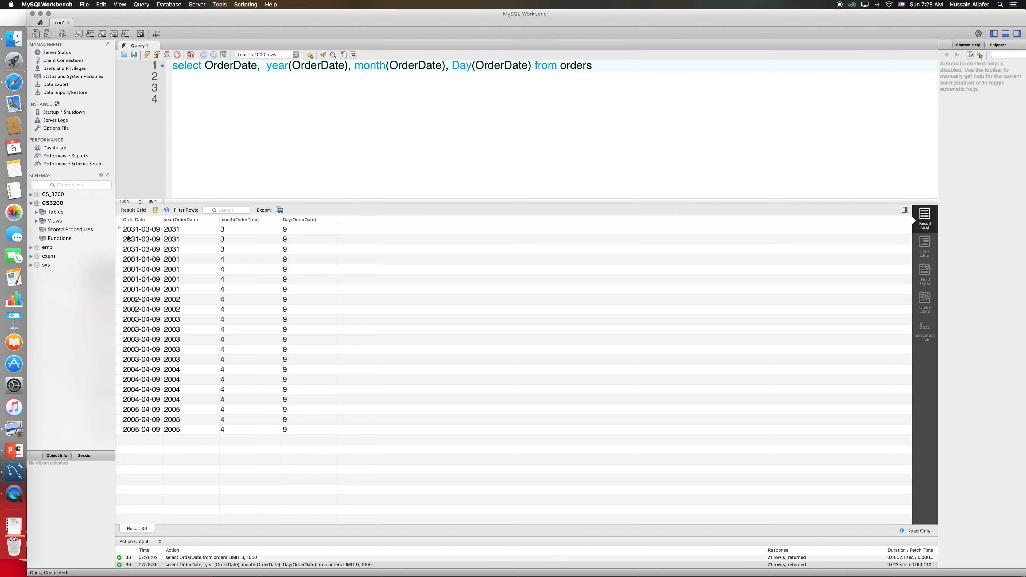
mouse_move(143, 233)
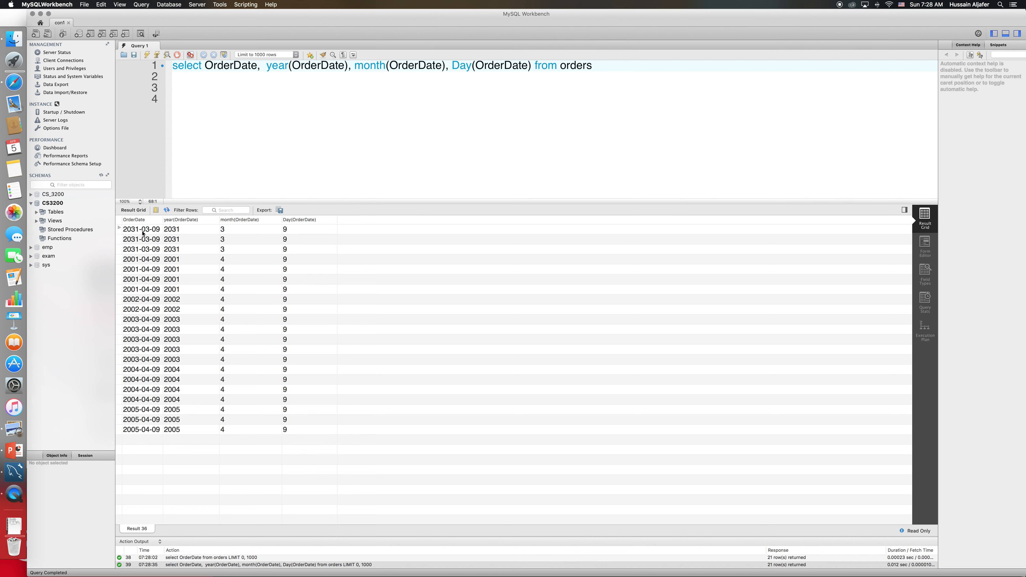
mouse_move(202, 239)
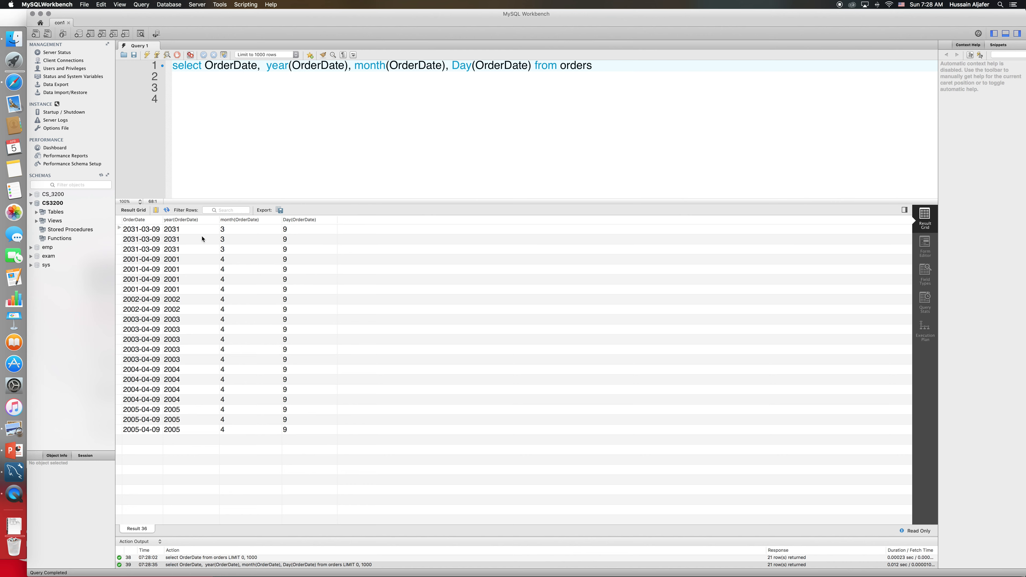
mouse_move(236, 227)
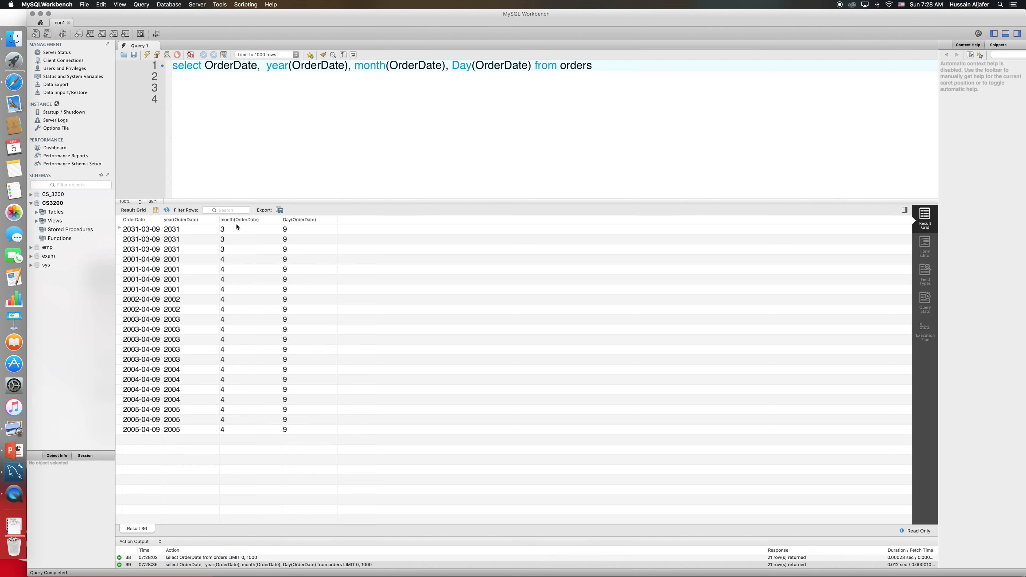
mouse_move(286, 236)
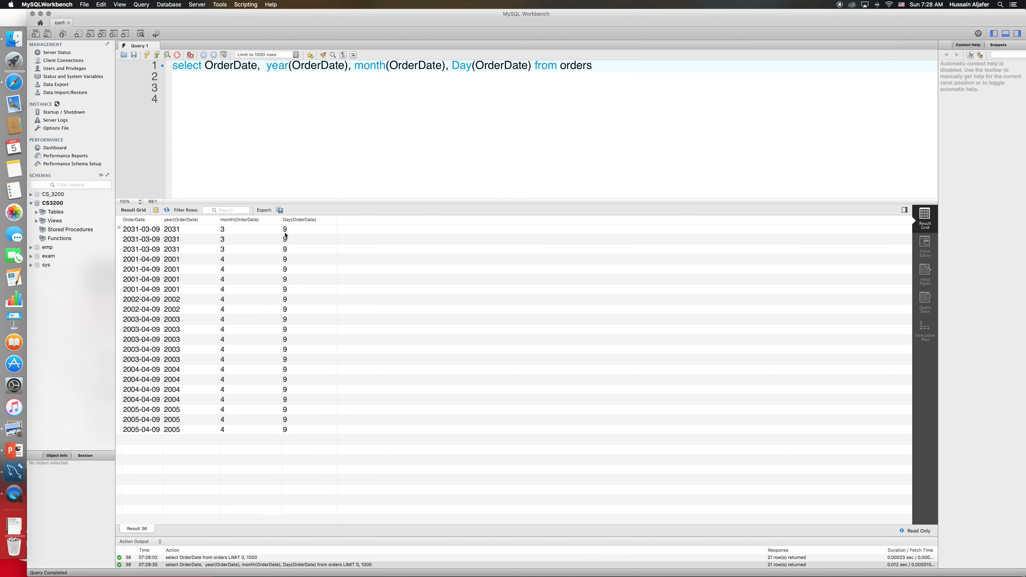
mouse_move(277, 266)
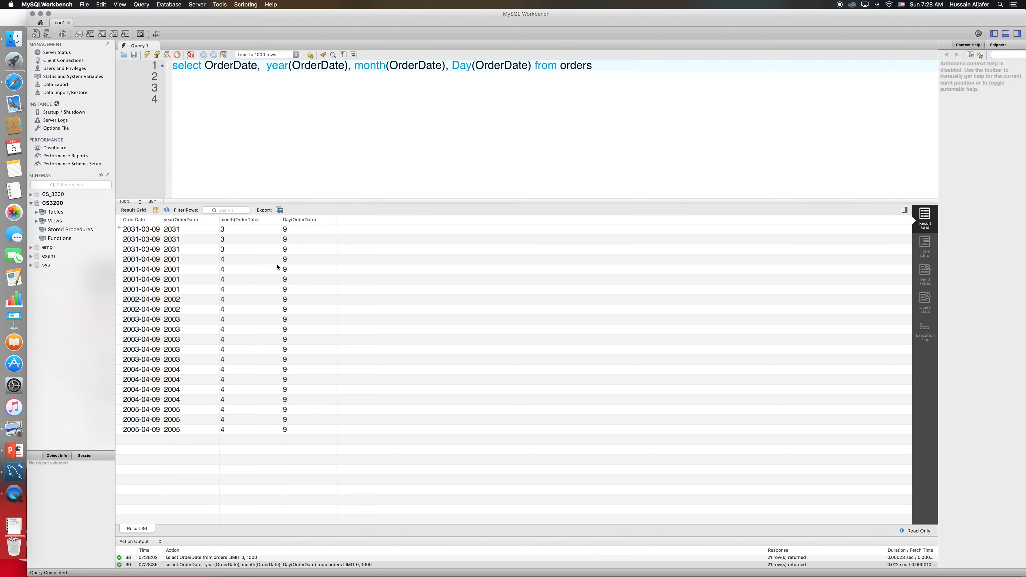
mouse_move(555, 72)
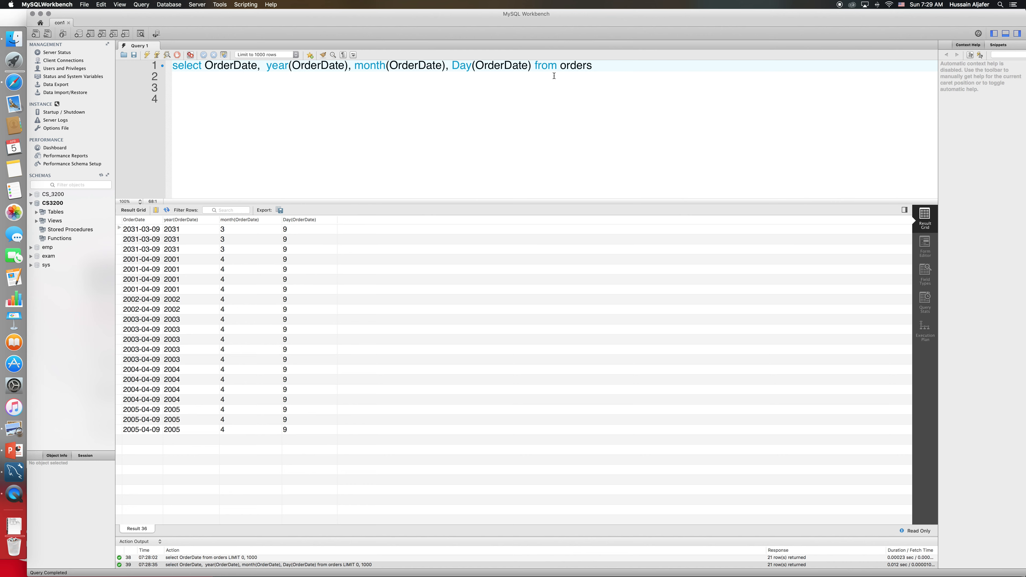
Replace the query with select * from orders where year(OrderDate) = 2001
triple_click(380, 65)
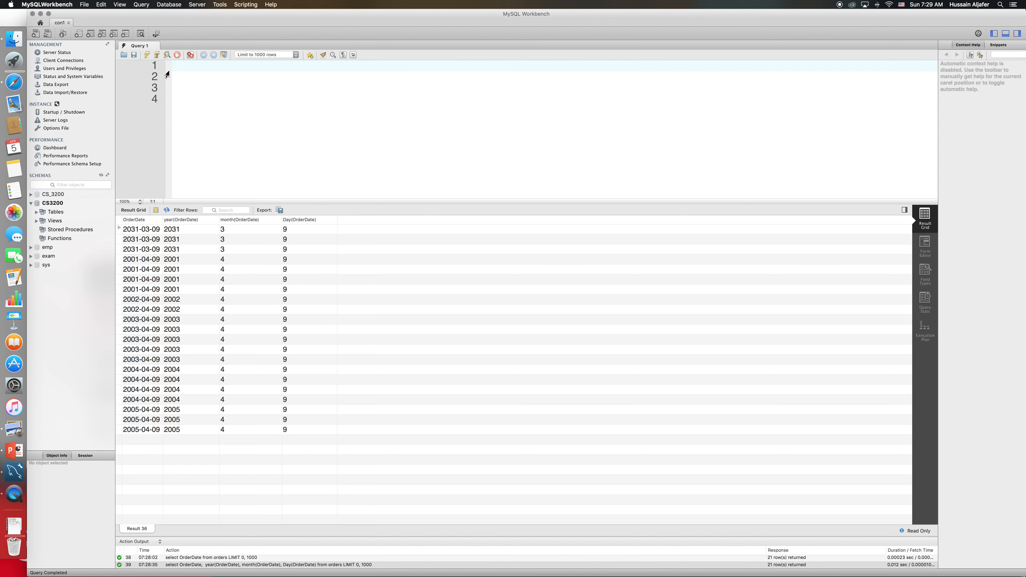
text(select)
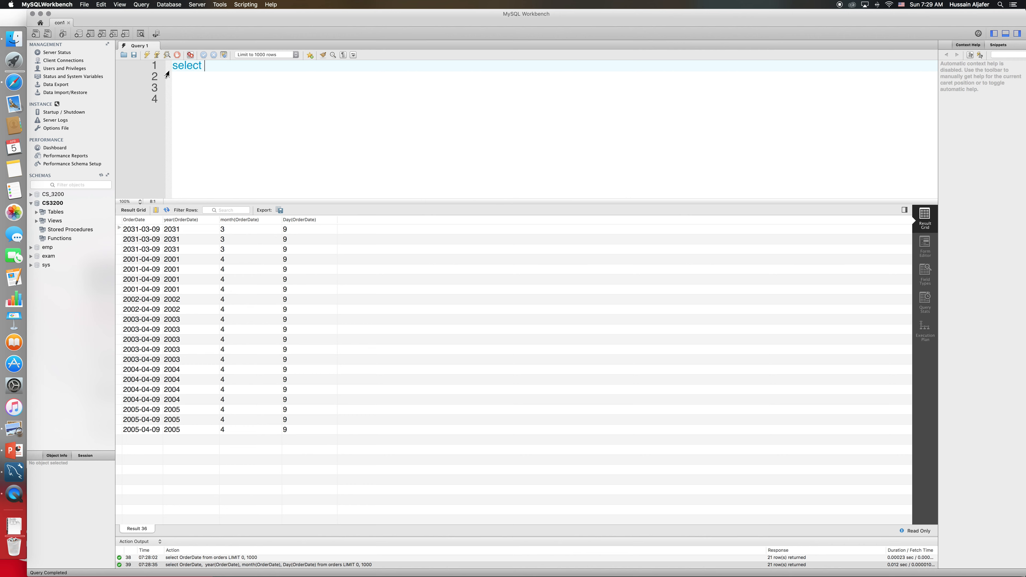
text(* fr)
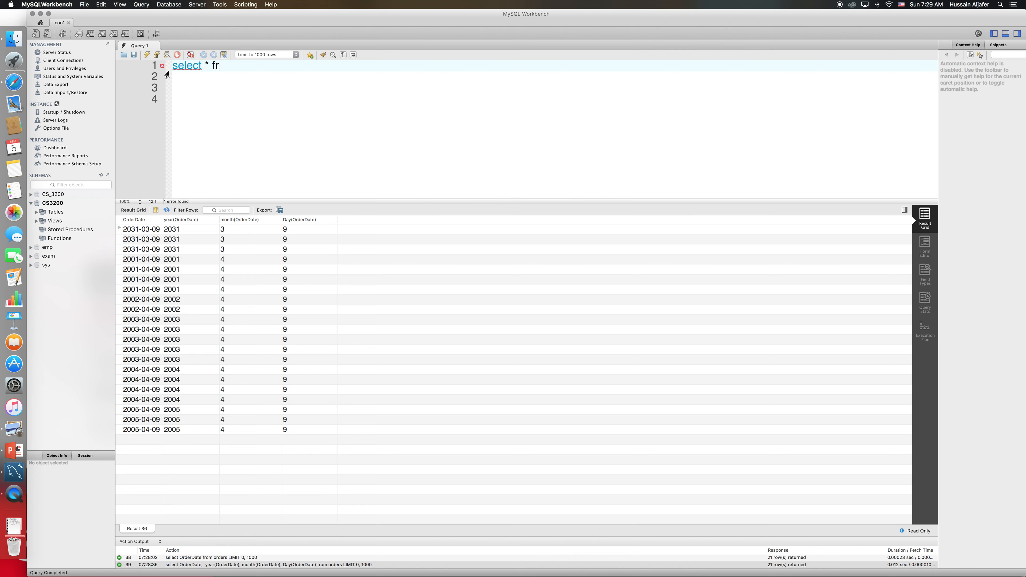
text(om orders)
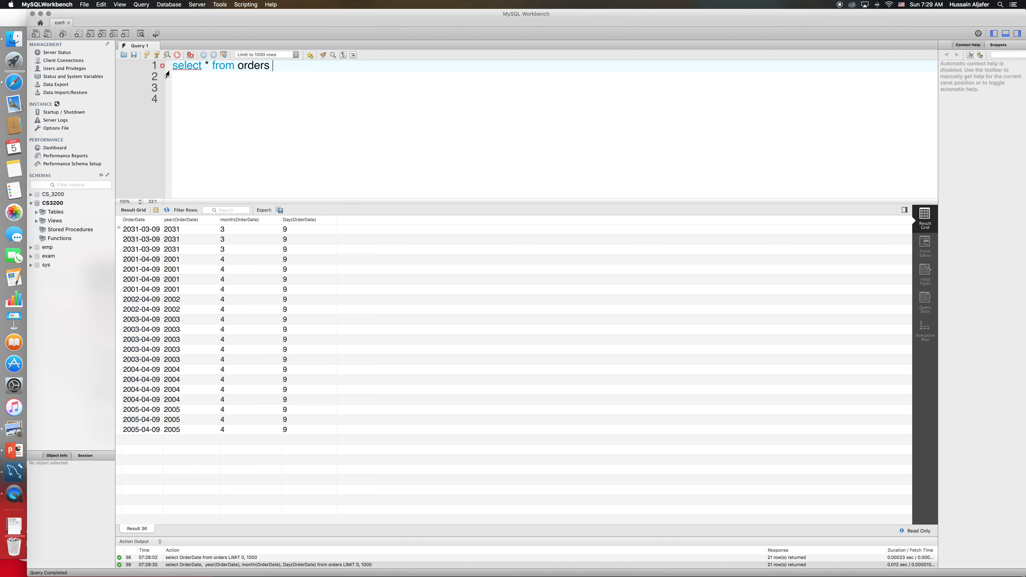
text(where y)
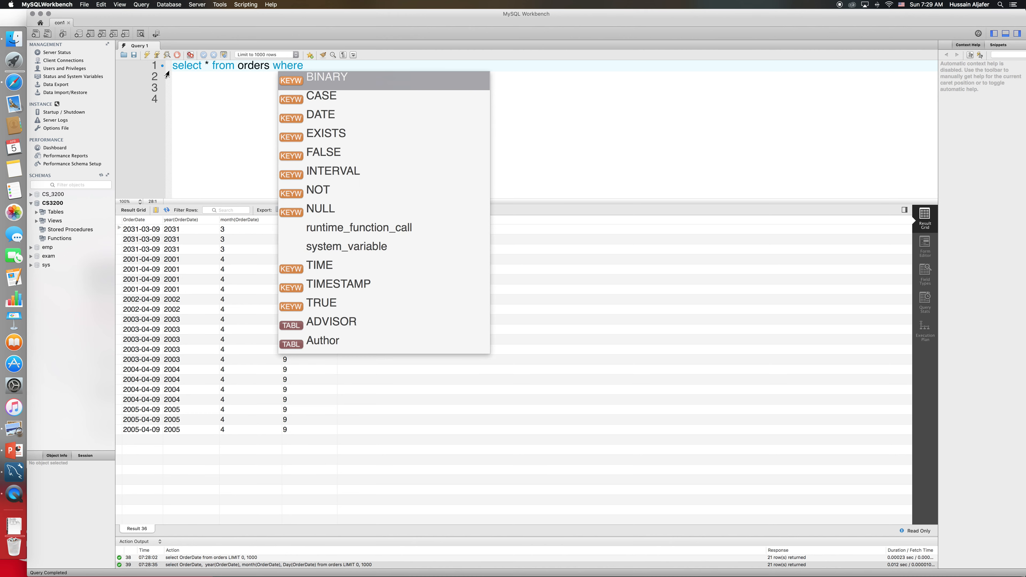
text(year()
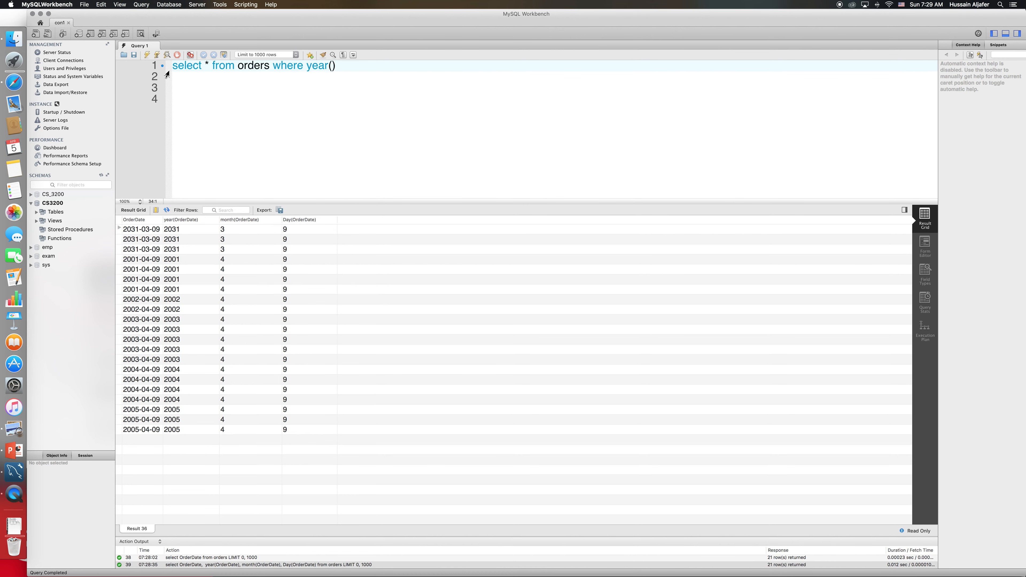
text(OrderDate)
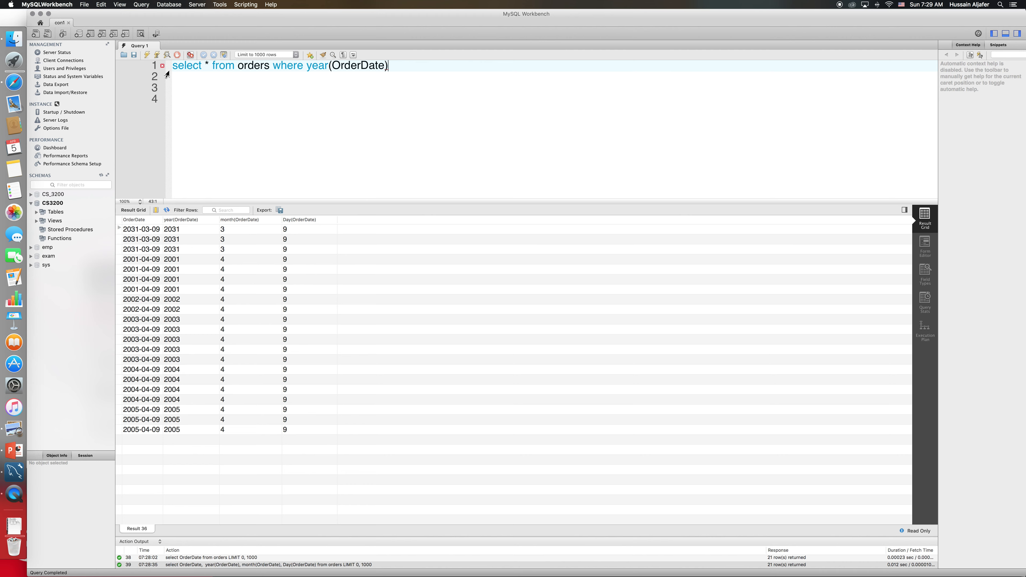
text(= 2001)
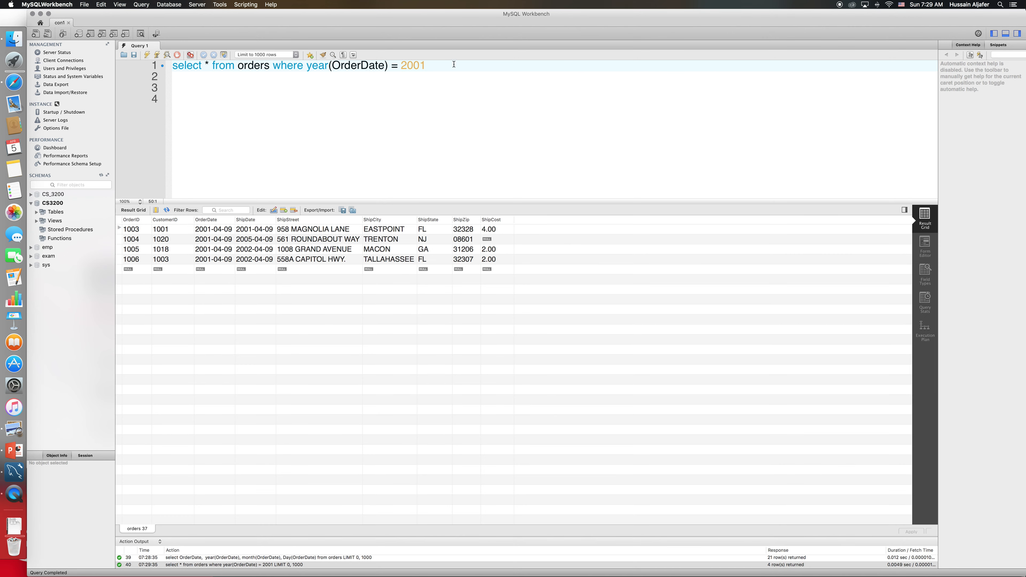
mouse_move(383, 245)
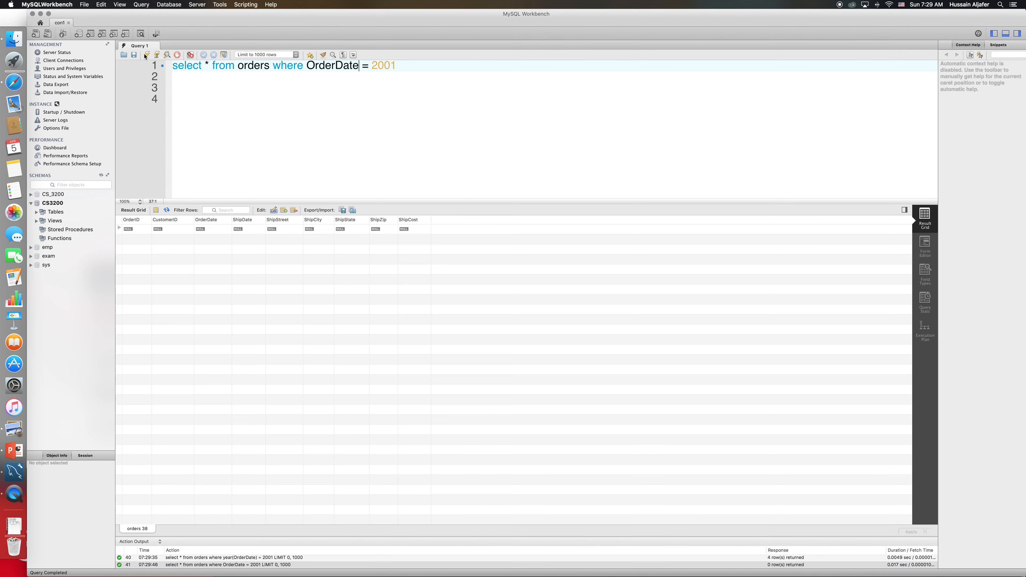
mouse_move(145, 55)
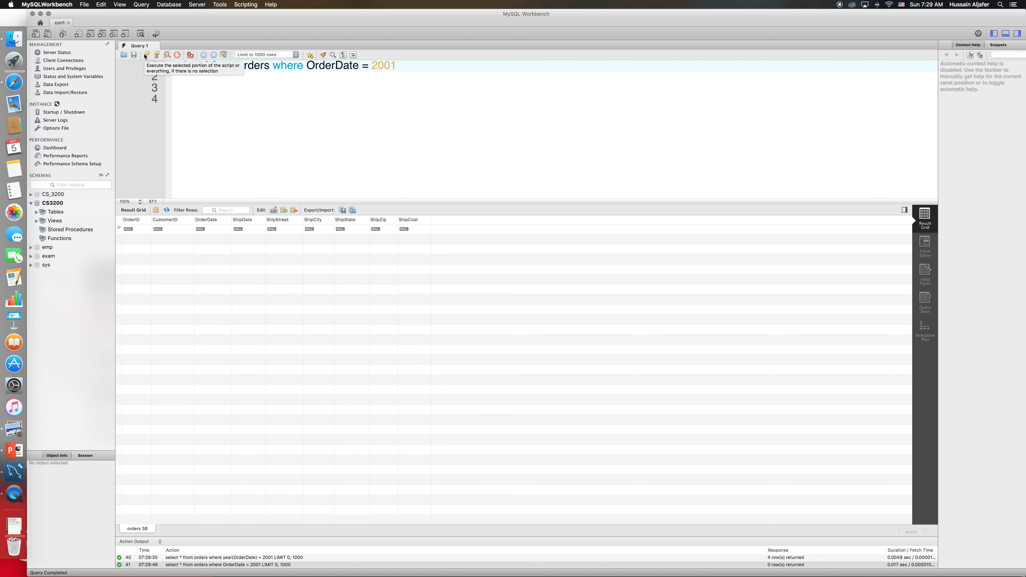